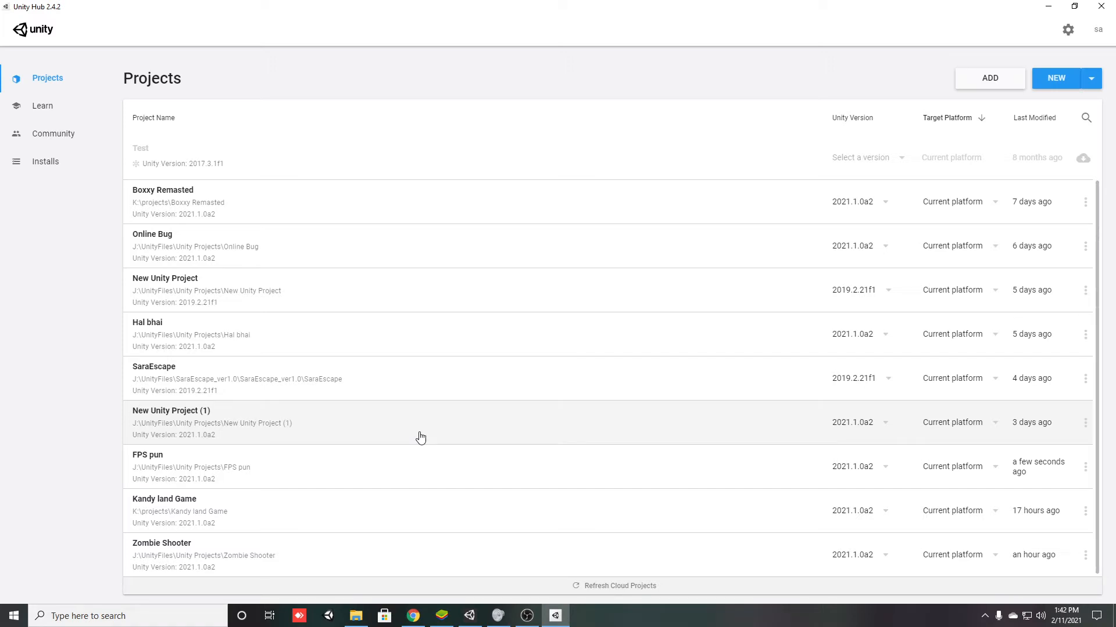
pyautogui.moveTo(4, 357)
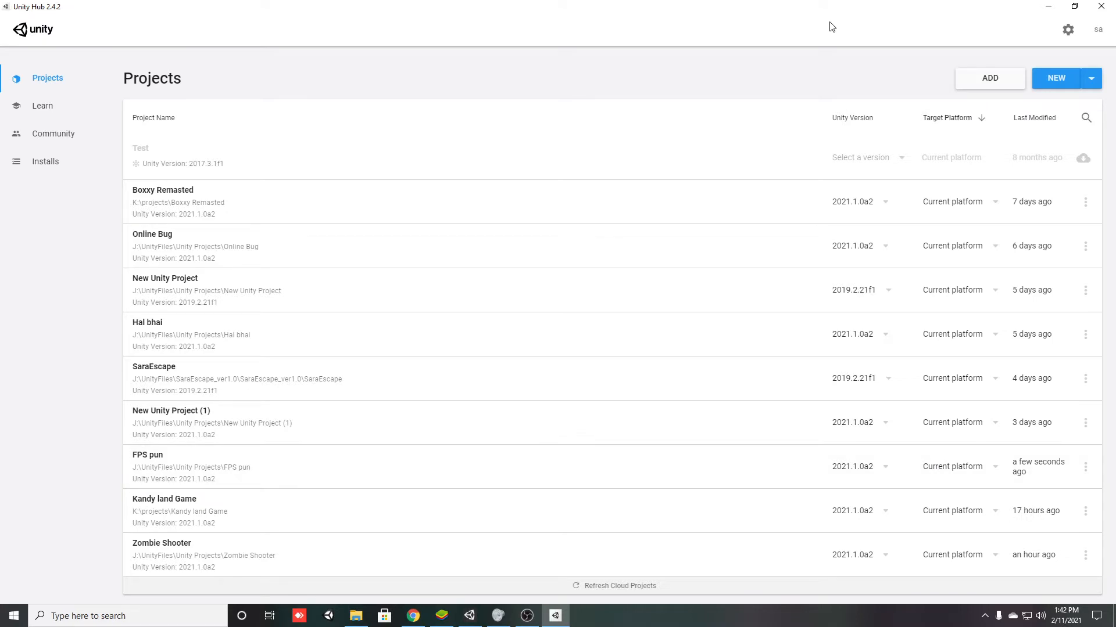
pyautogui.moveTo(979, 56)
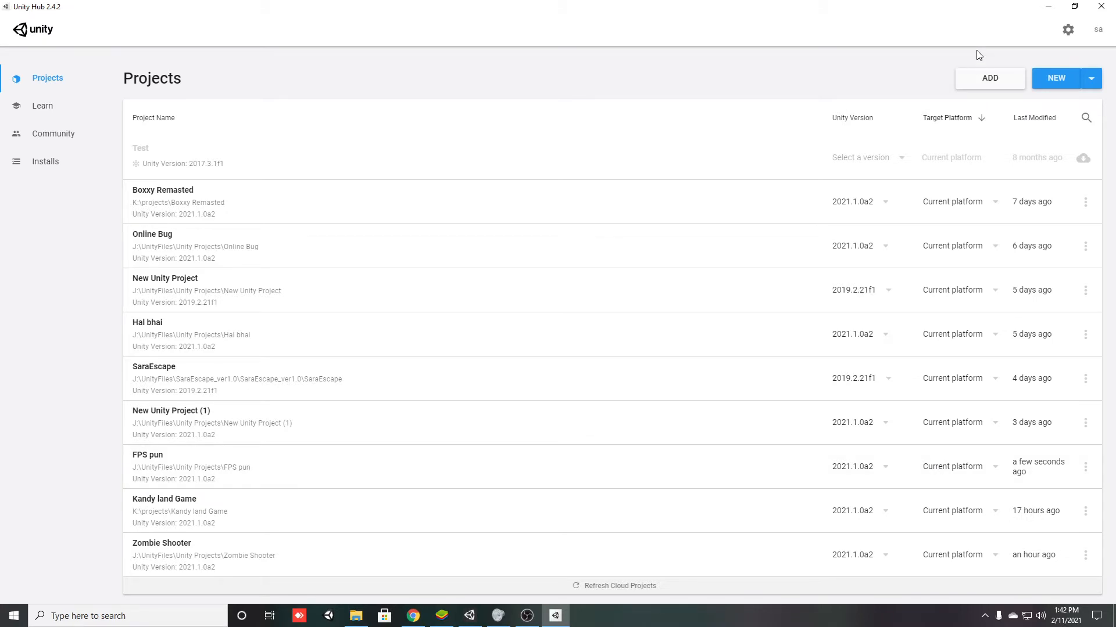
pyautogui.moveTo(795, 59)
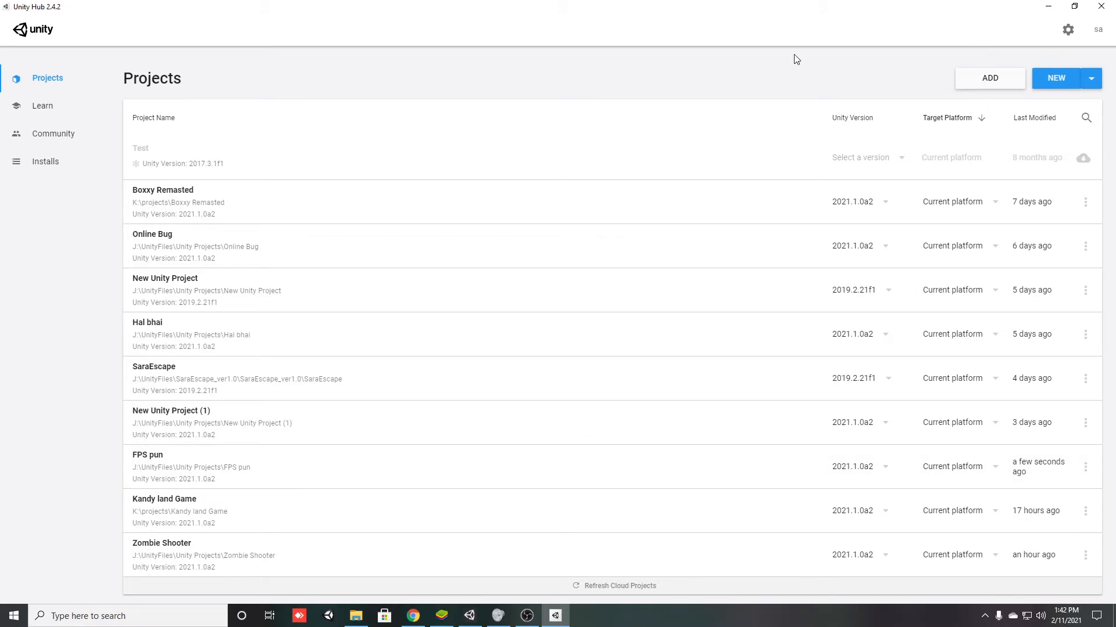
pyautogui.moveTo(759, 81)
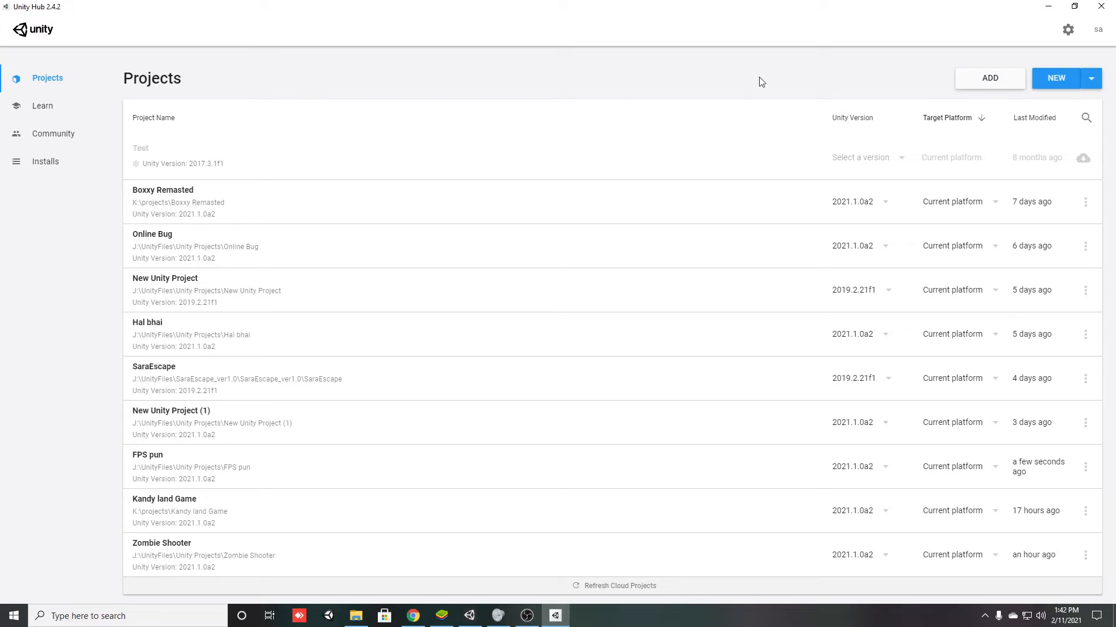
pyautogui.moveTo(50, 162)
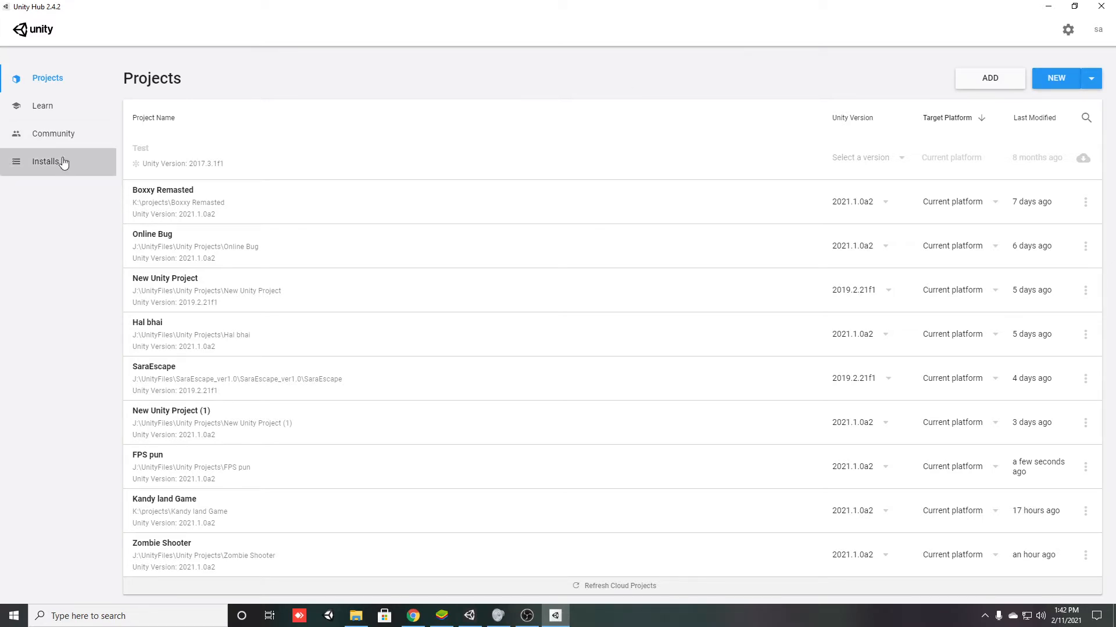
# - Check the installed editor versions, then start a new project named Battle Royale Tutorial and dismiss the template info
pyautogui.click(49, 161)
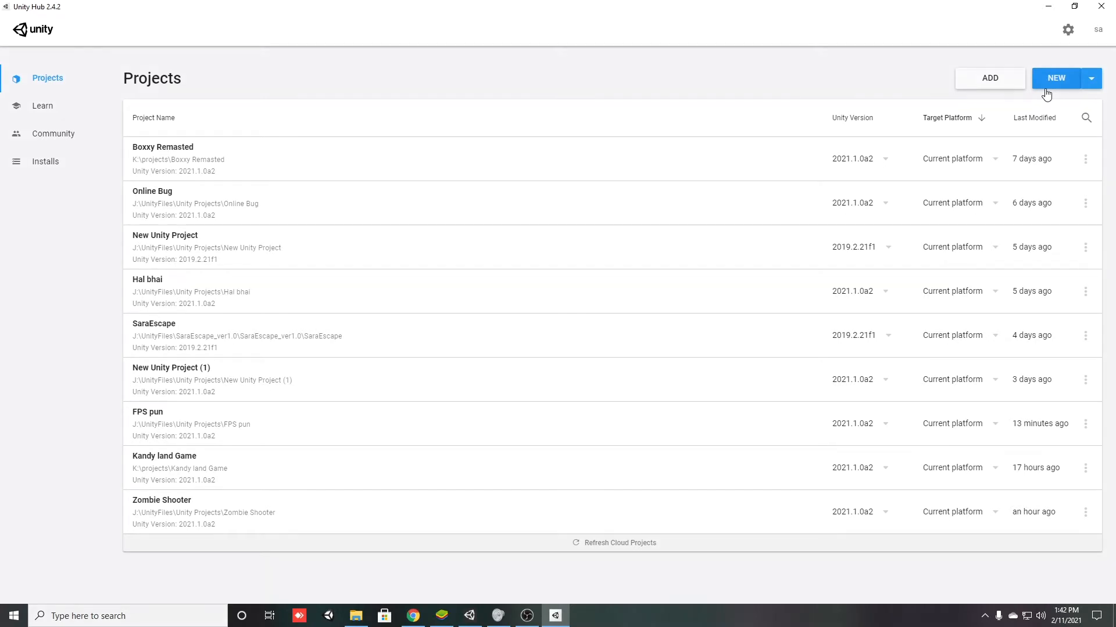
pyautogui.click(45, 161)
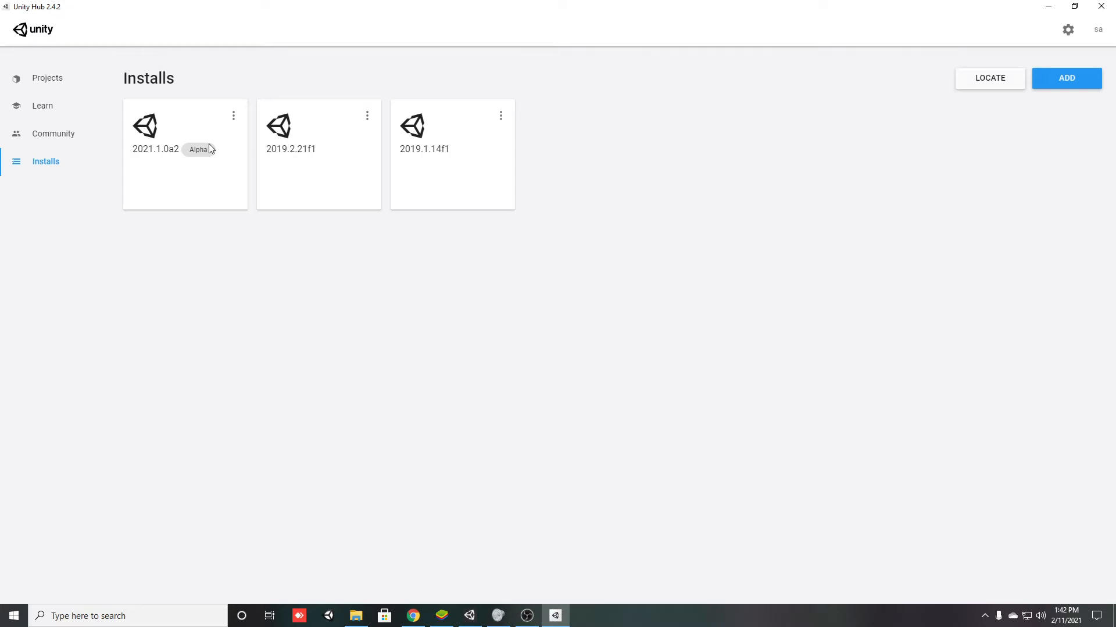
pyautogui.click(46, 78)
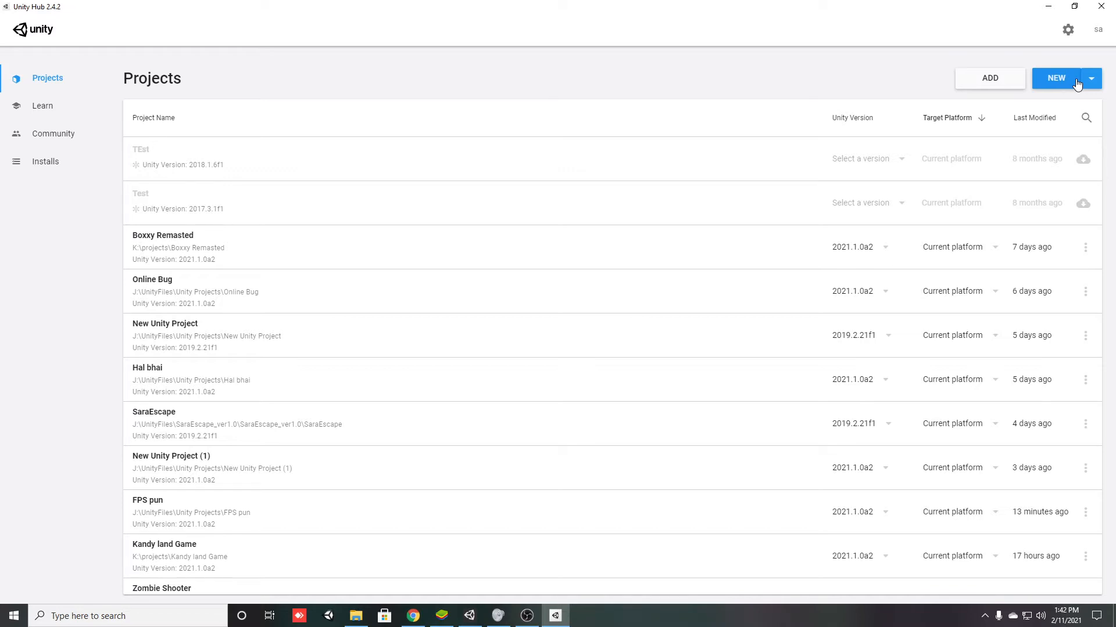
pyautogui.click(1056, 78)
pyautogui.write('Battle Royale Tutorial')
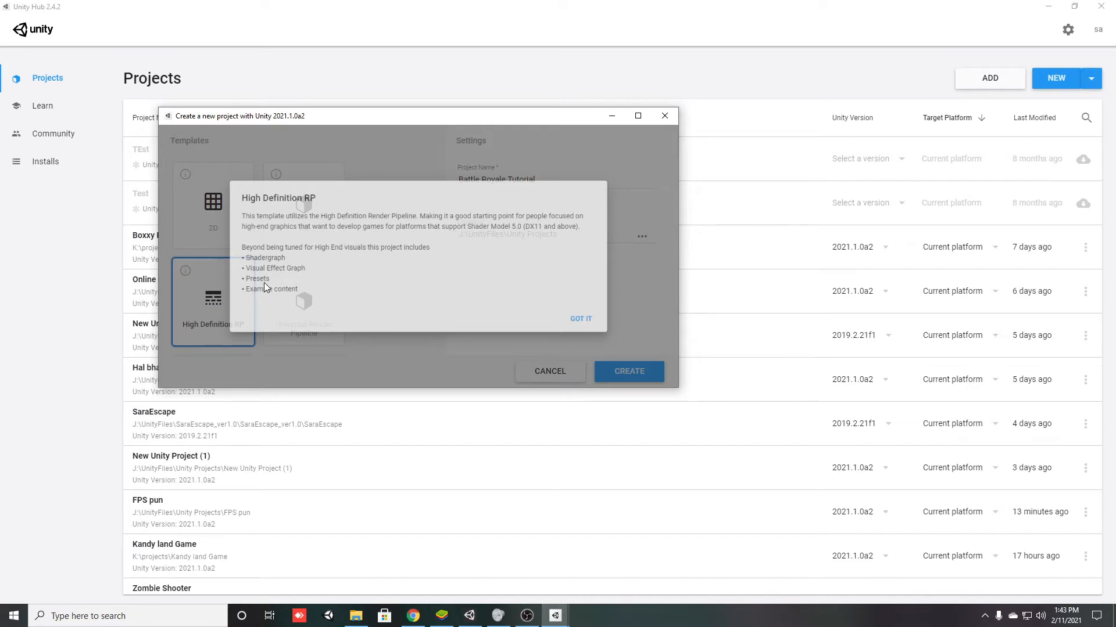
pyautogui.click(580, 318)
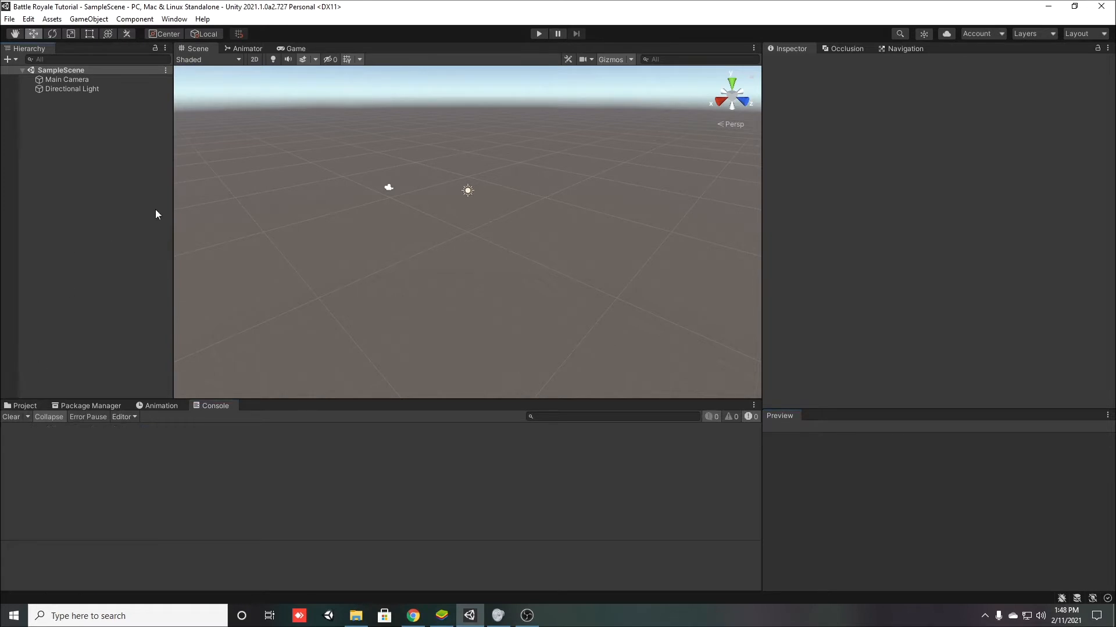
pyautogui.moveTo(573, 342)
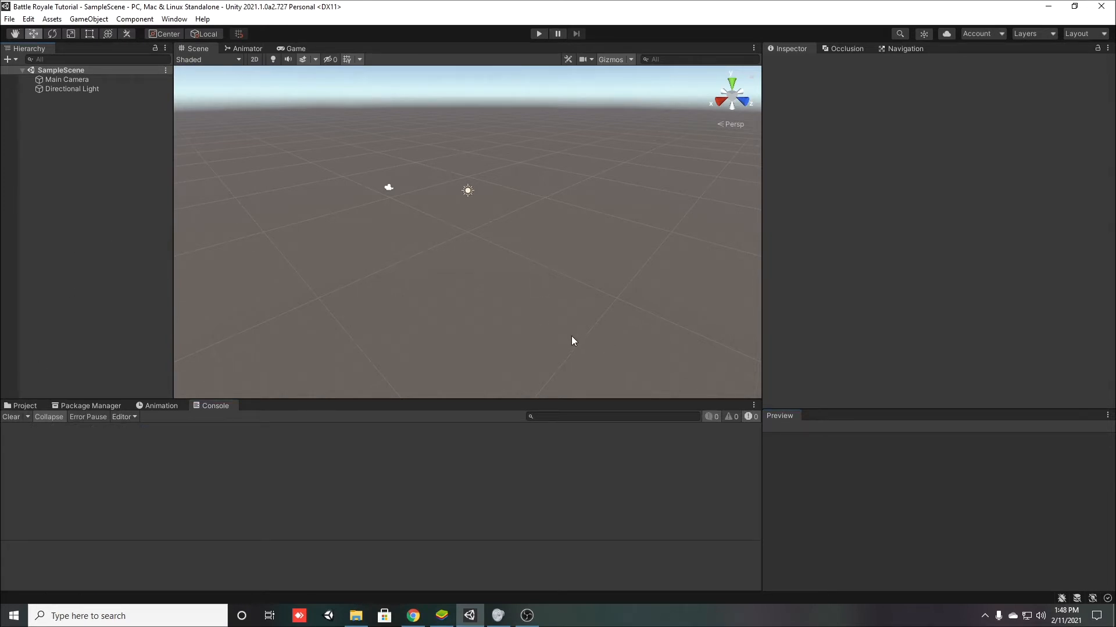
pyautogui.moveTo(906, 280)
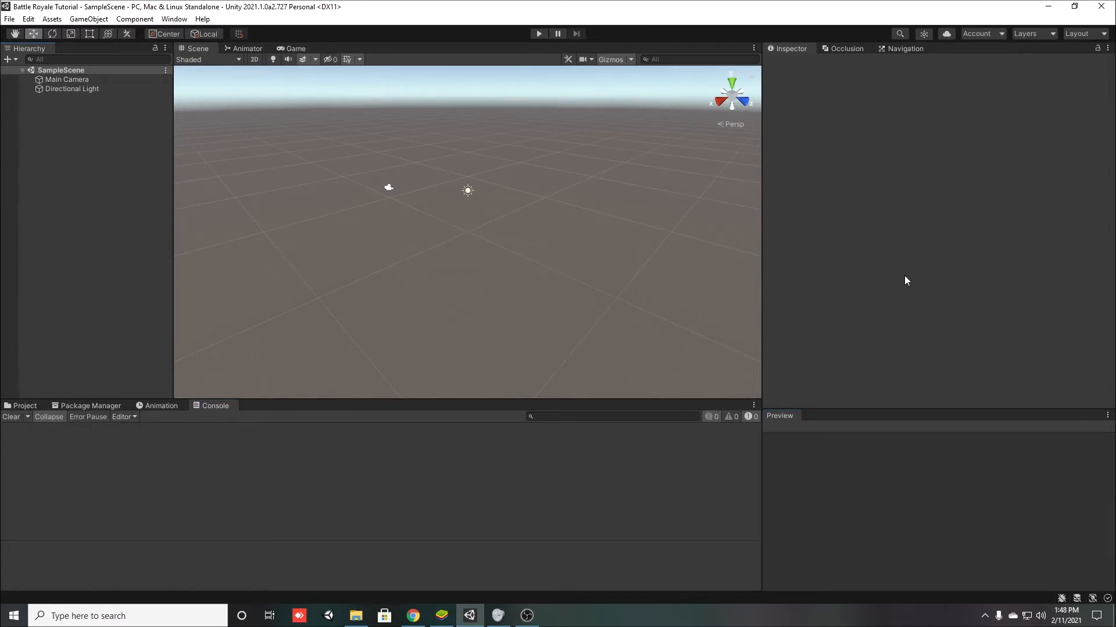
pyautogui.moveTo(84, 237)
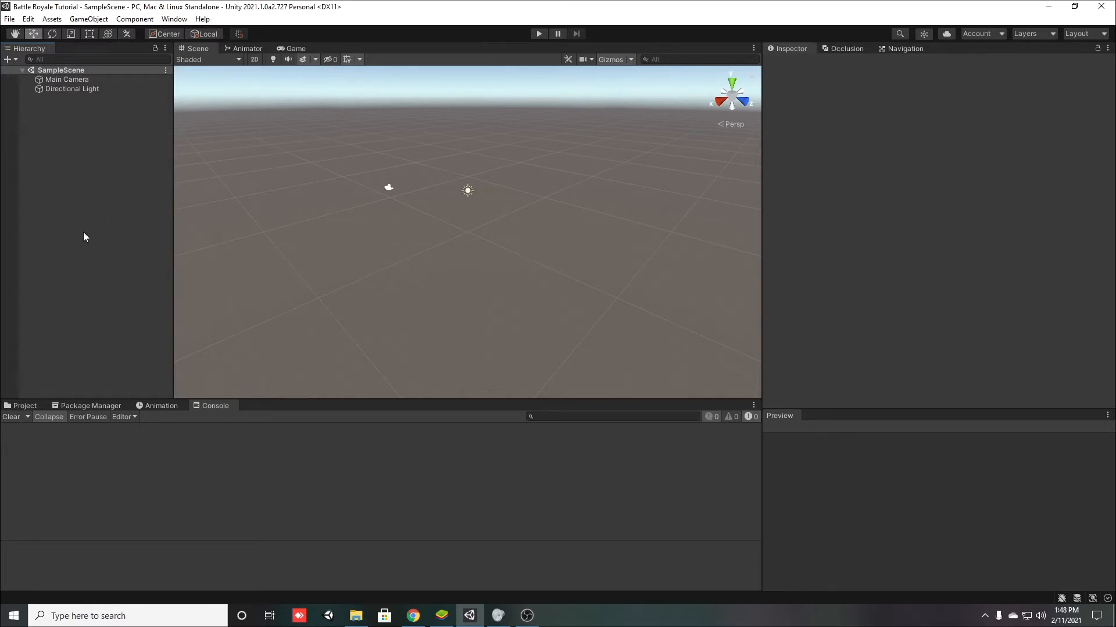
pyautogui.moveTo(197, 440)
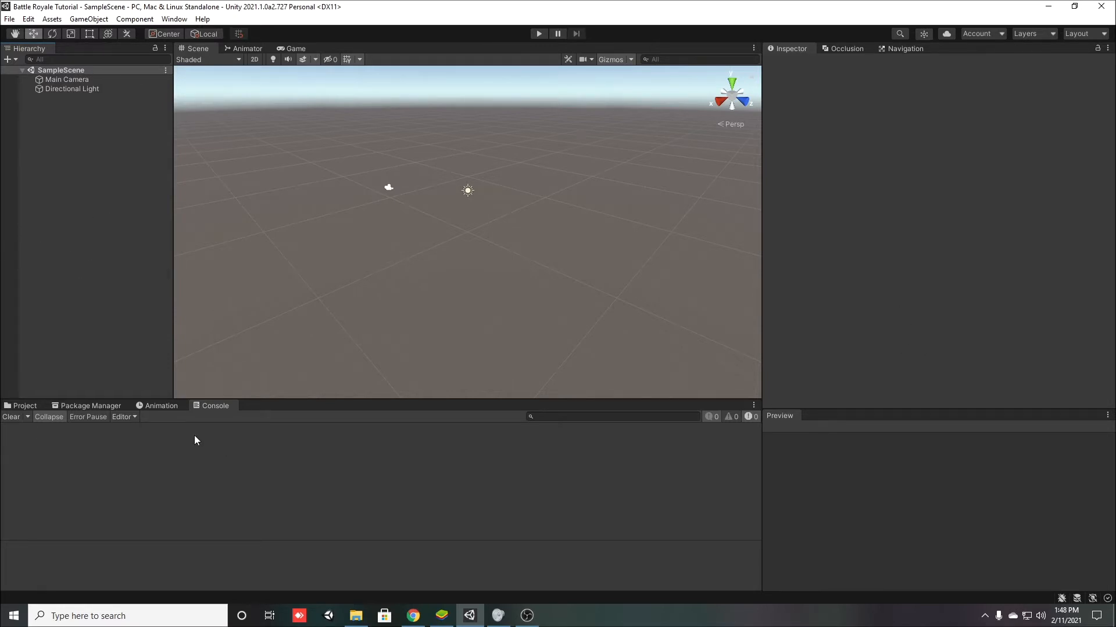
# - Show the Window menu's Animation entries: Animation, Animator and Animator Parameter
pyautogui.click(161, 406)
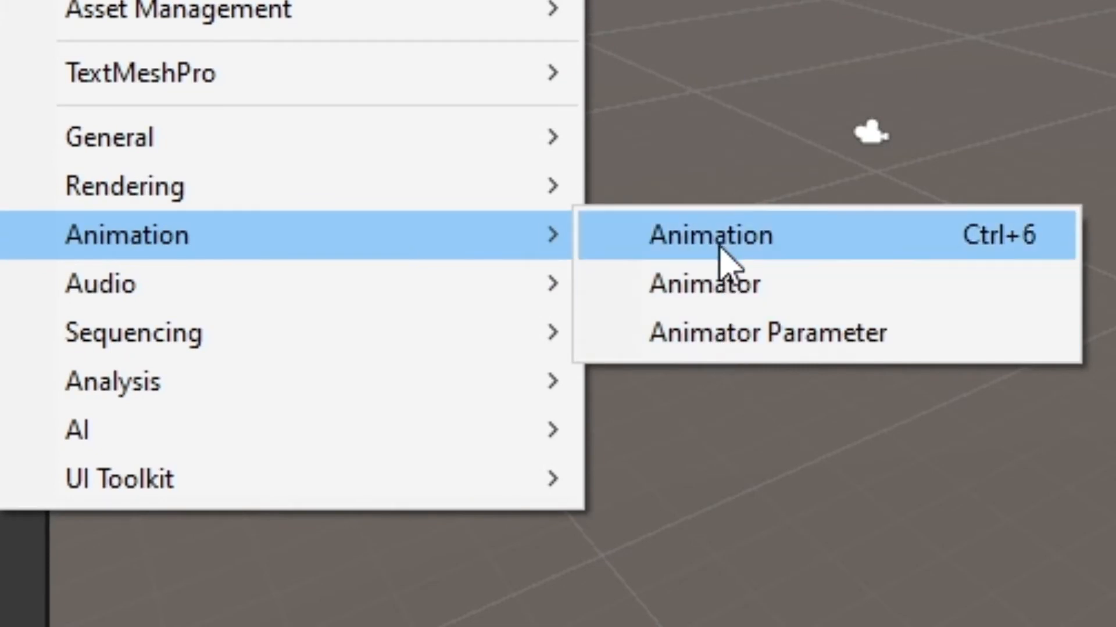
# - Add an Animation window to the bottom panel and switch to the Project tab's Assets folder
pyautogui.click(709, 235)
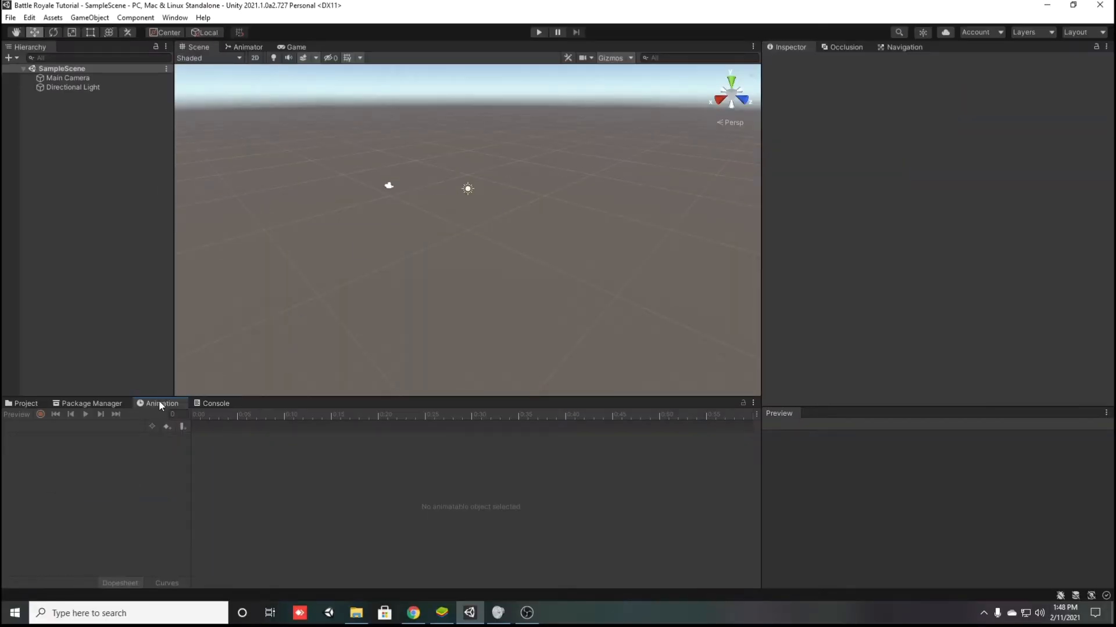
pyautogui.click(90, 403)
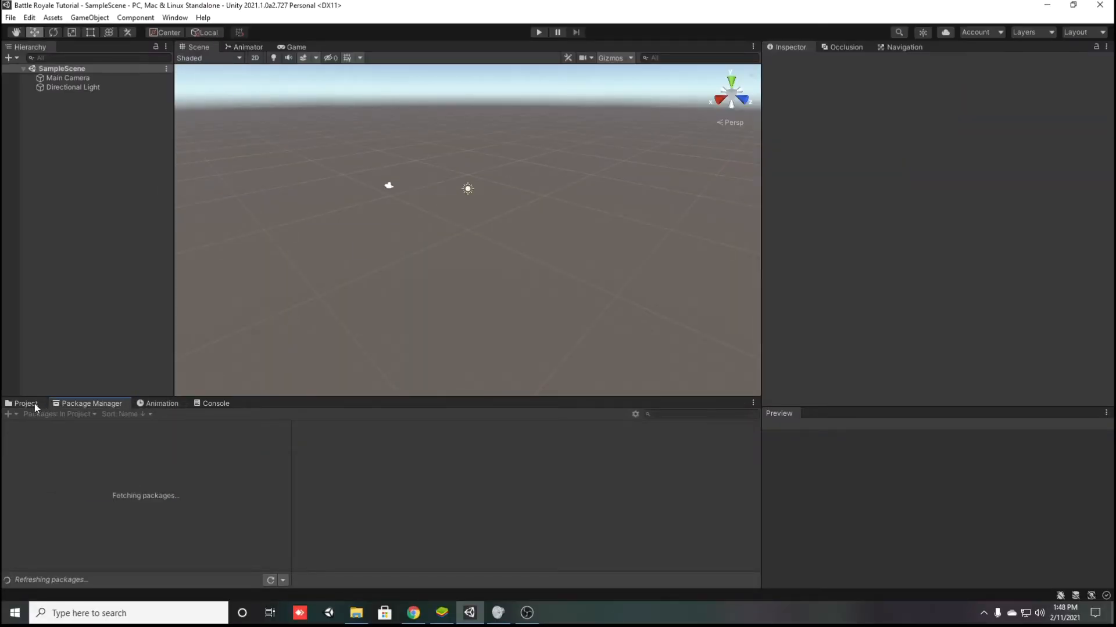
pyautogui.click(27, 403)
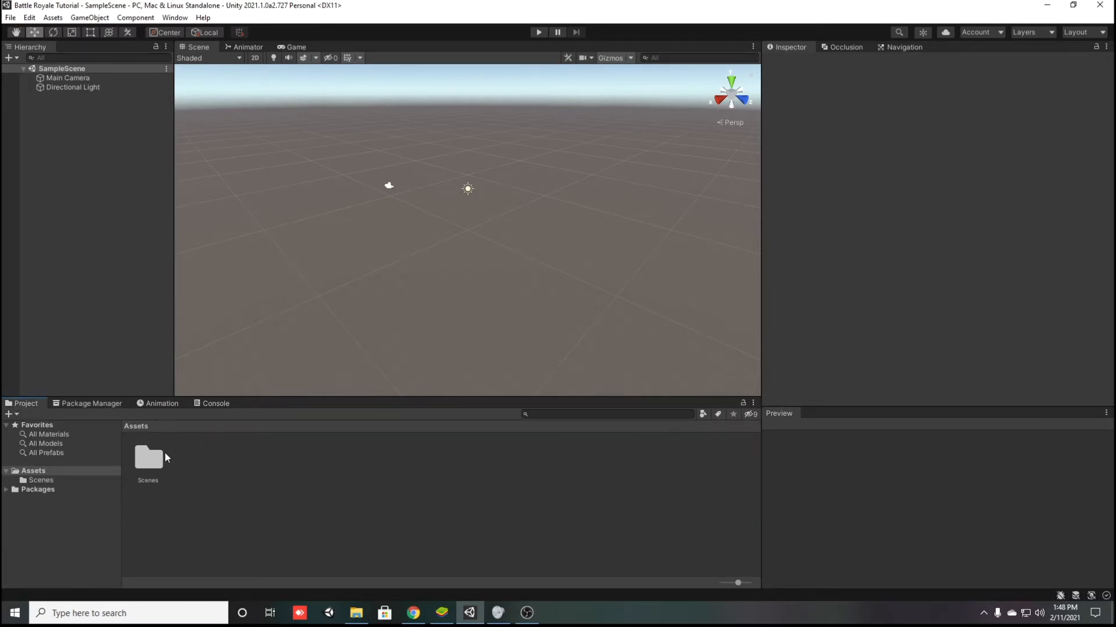
pyautogui.click(147, 457)
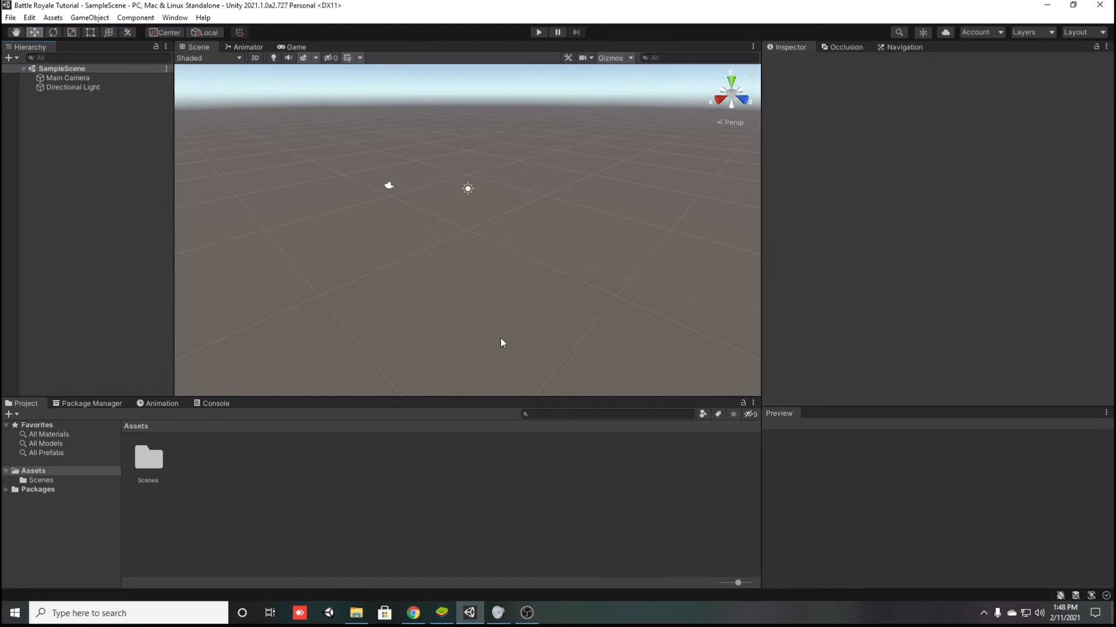
pyautogui.moveTo(478, 209)
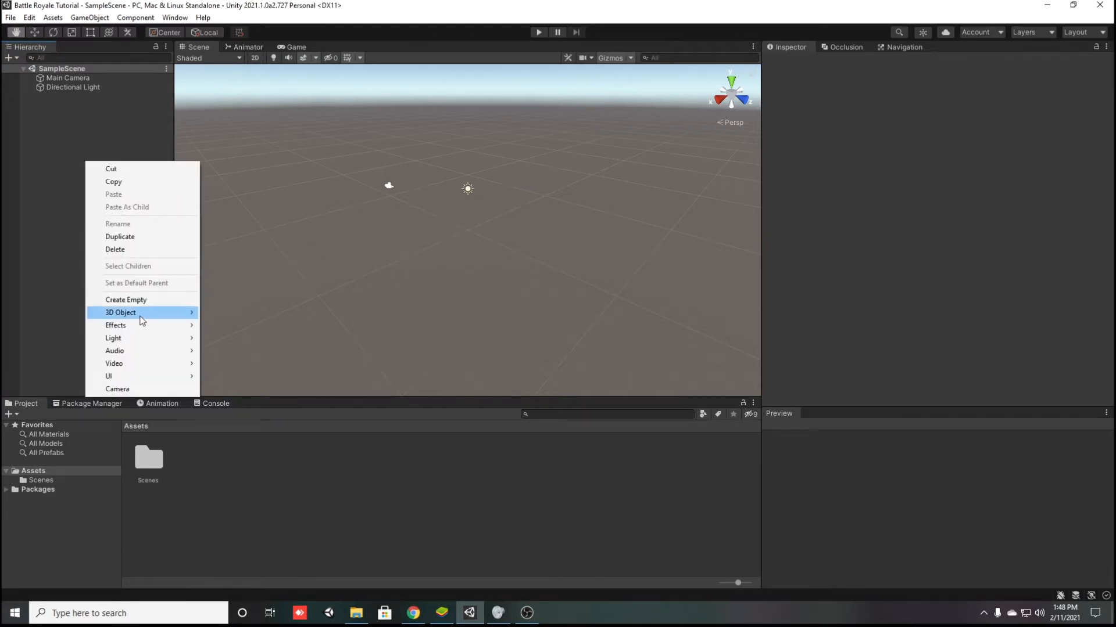
# - Add a test Cube, preview it in the Game view, then delete it from SampleScene
pyautogui.click(120, 312)
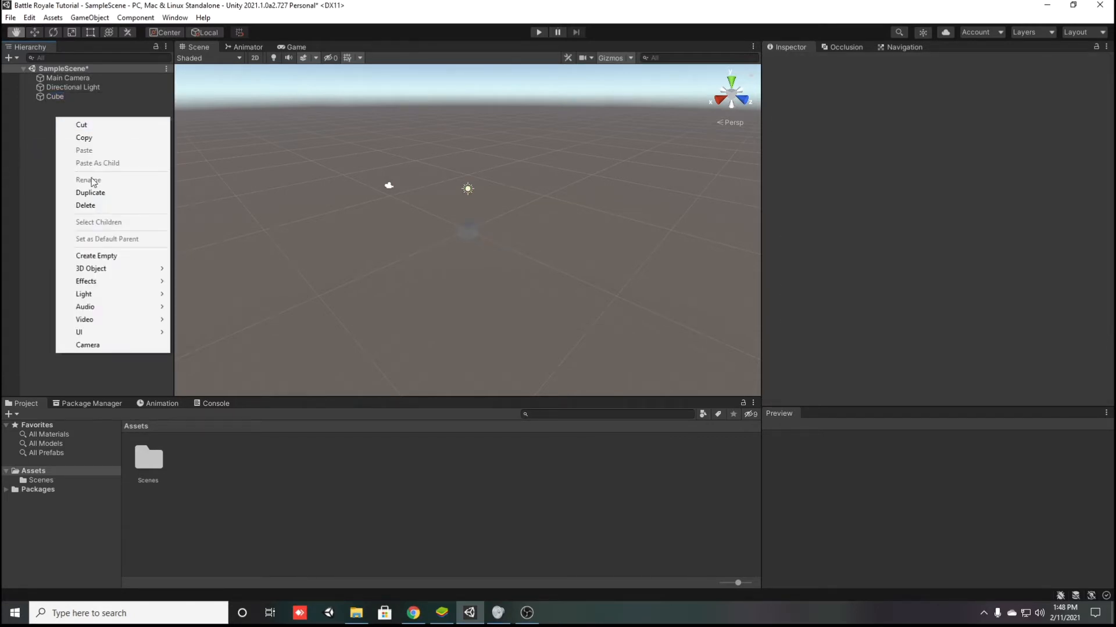
pyautogui.click(50, 116)
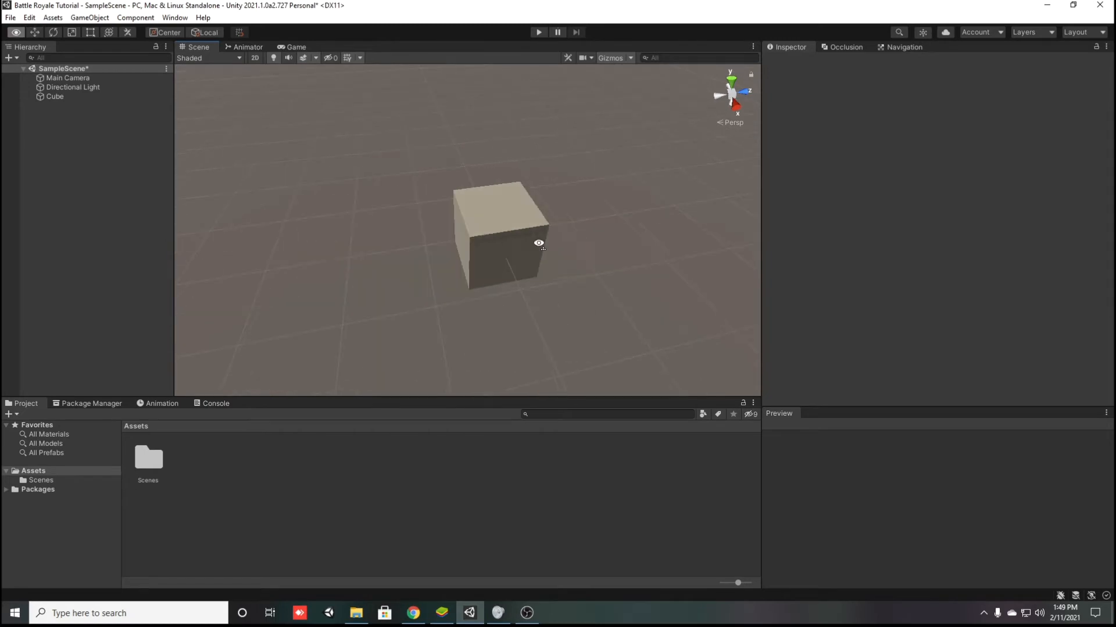
pyautogui.click(295, 46)
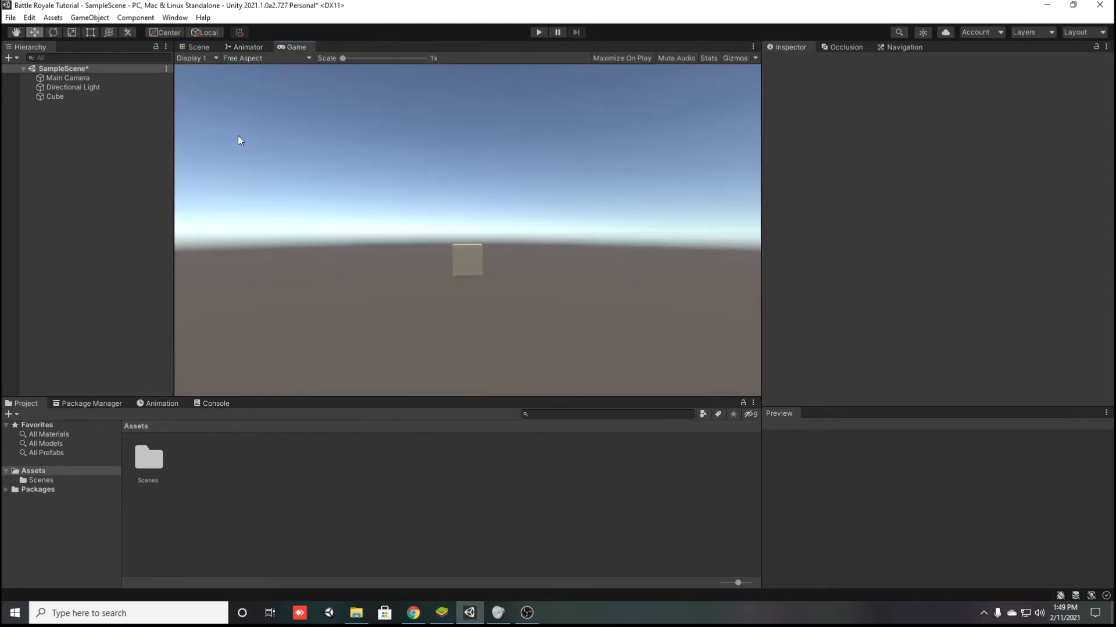
pyautogui.click(55, 97)
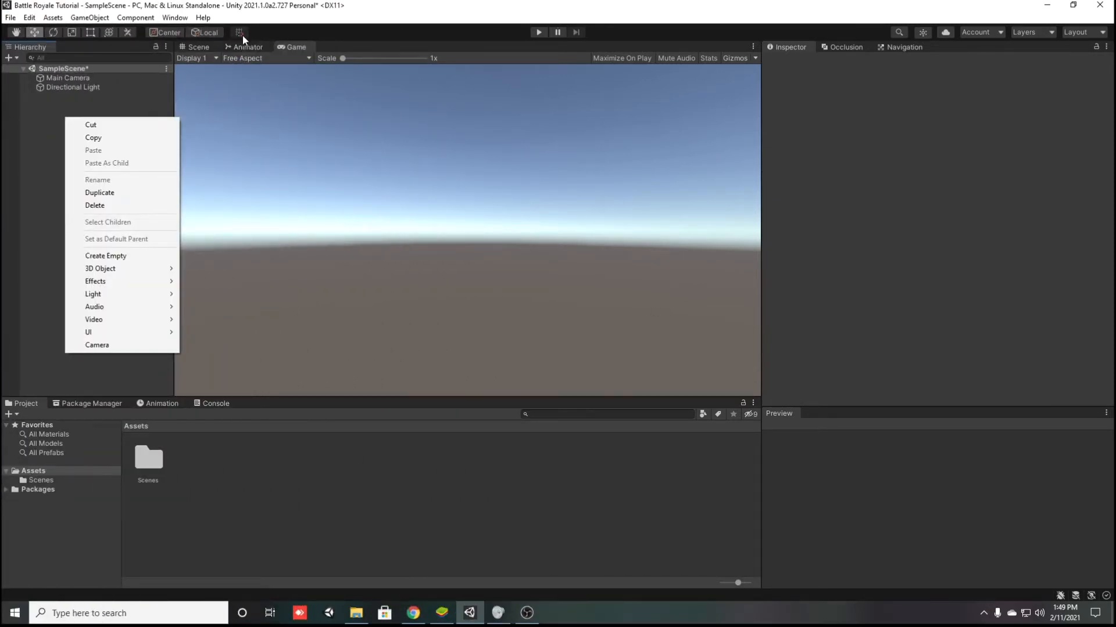
# - Add a new Cube in the Scene view and reset its Transform to the world origin
pyautogui.click(198, 47)
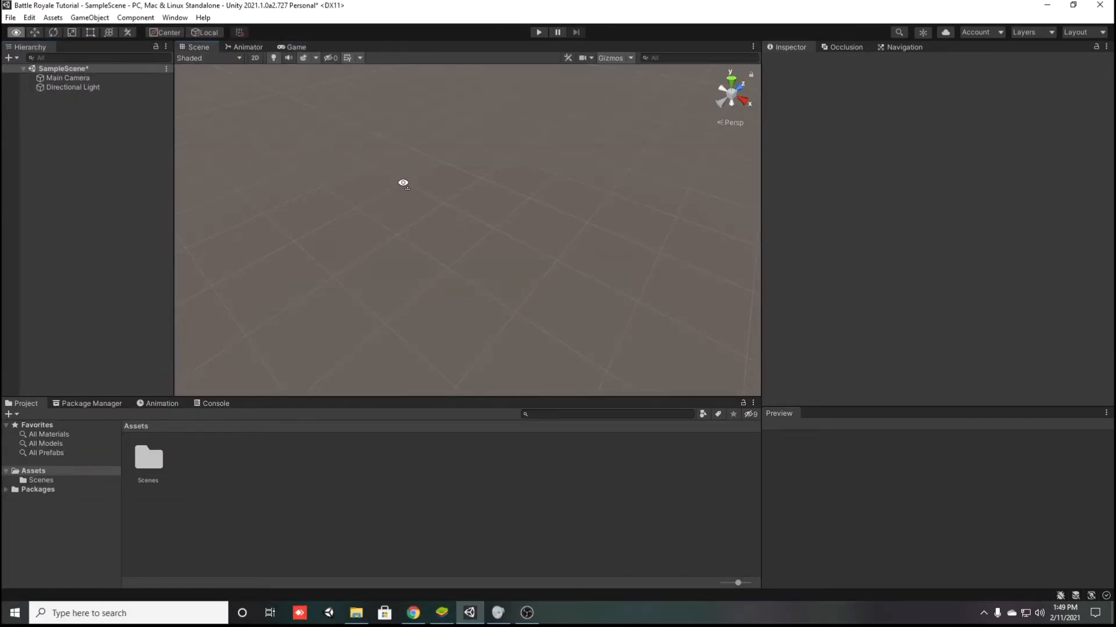
pyautogui.moveTo(403, 184); pyautogui.dragTo(550, 137)
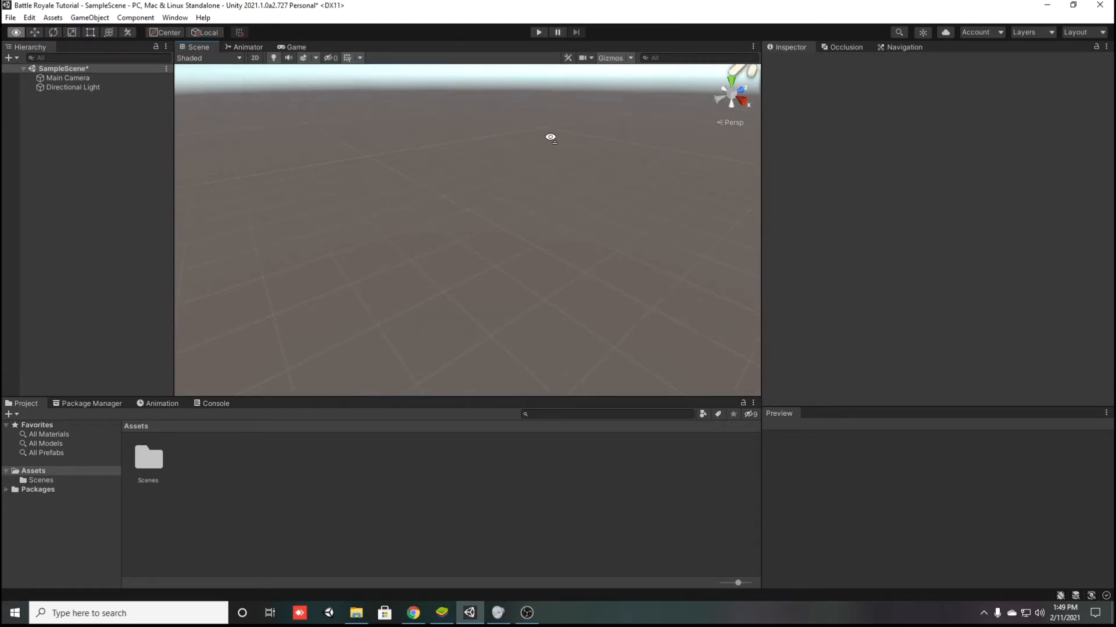
pyautogui.rightClick(549, 138)
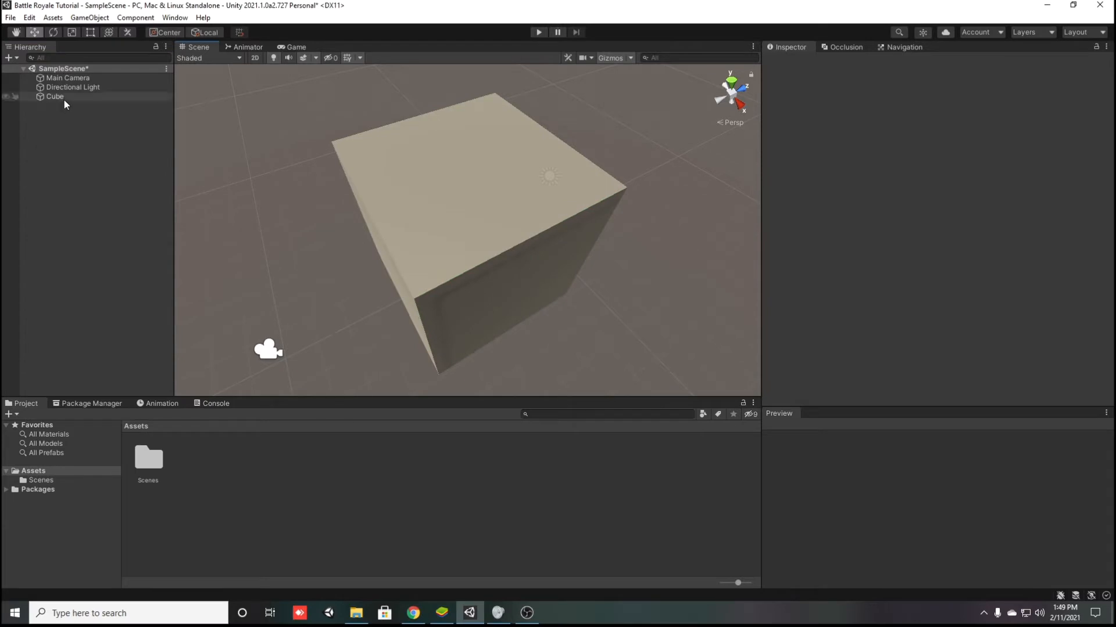
pyautogui.rightClick(804, 93)
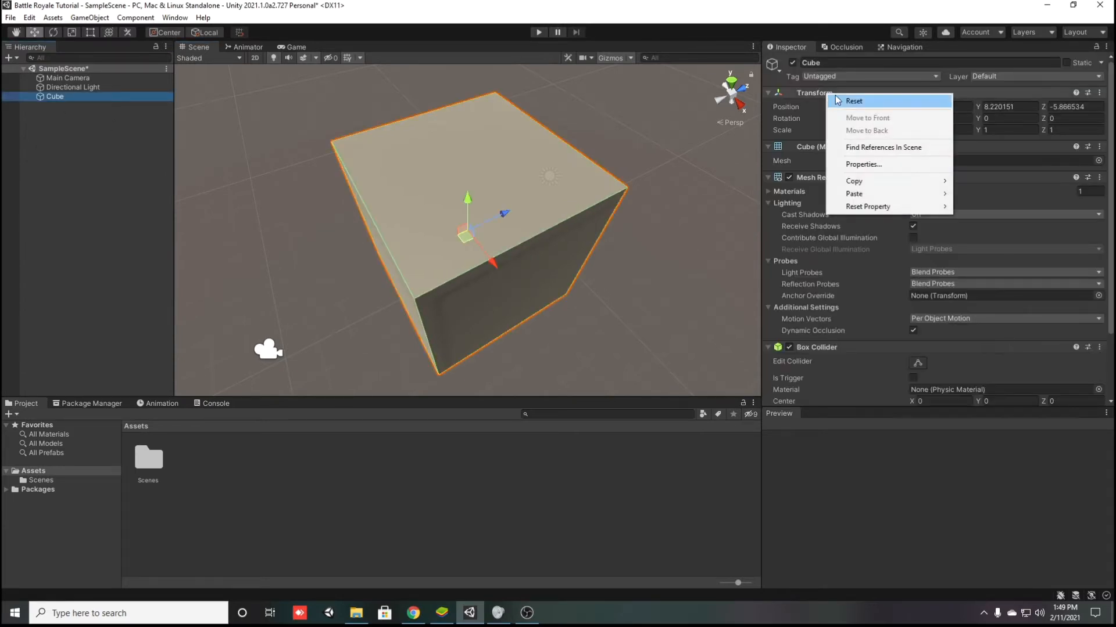
pyautogui.click(853, 100)
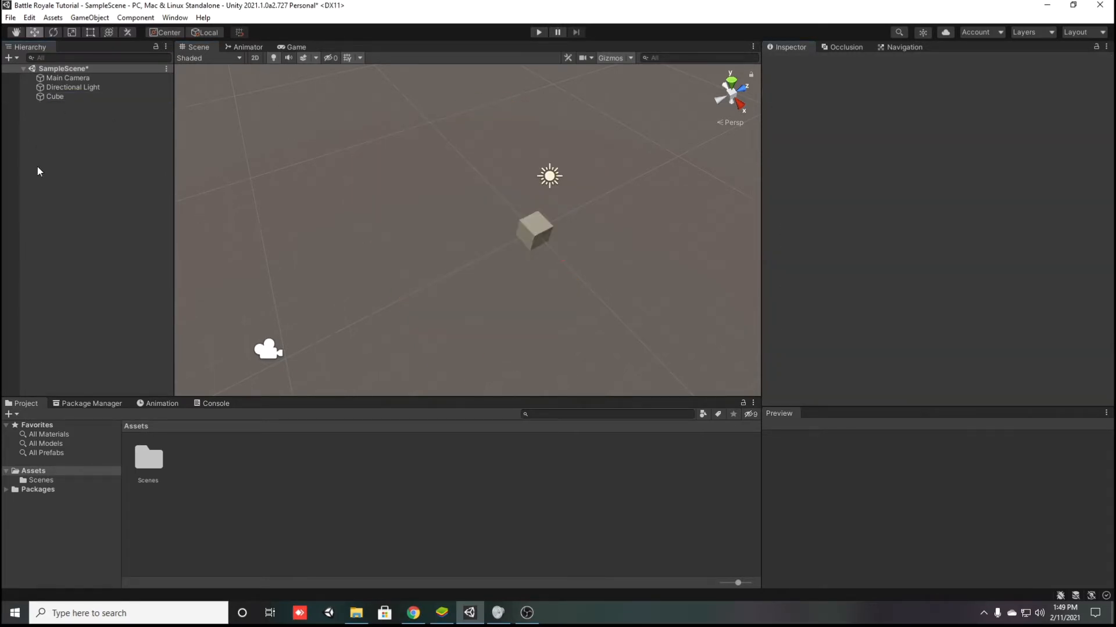
# - Stretch the cube into a roughly 2.2 by 2.9 slab, slightly rotated and off centre, with the Transform handles
pyautogui.click(297, 47)
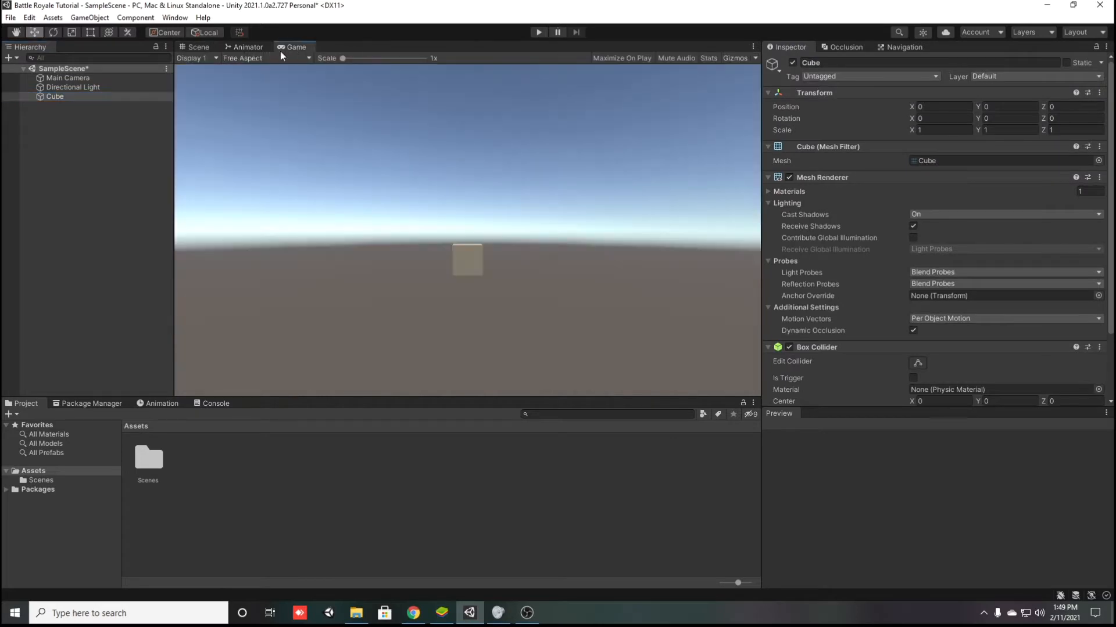
pyautogui.click(197, 47)
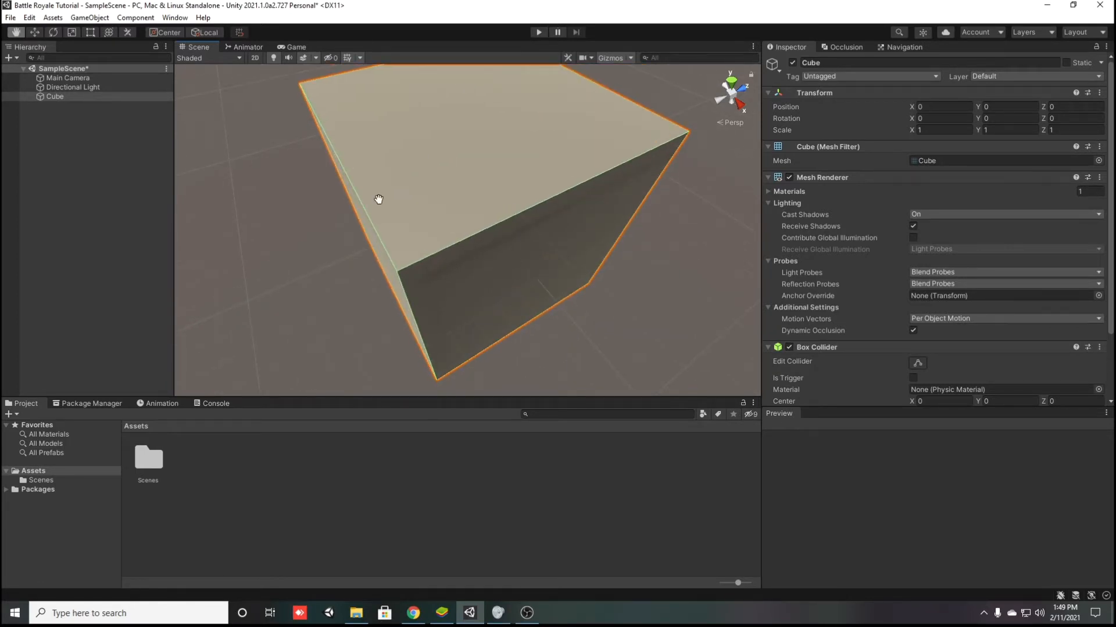
pyautogui.scroll(-3)
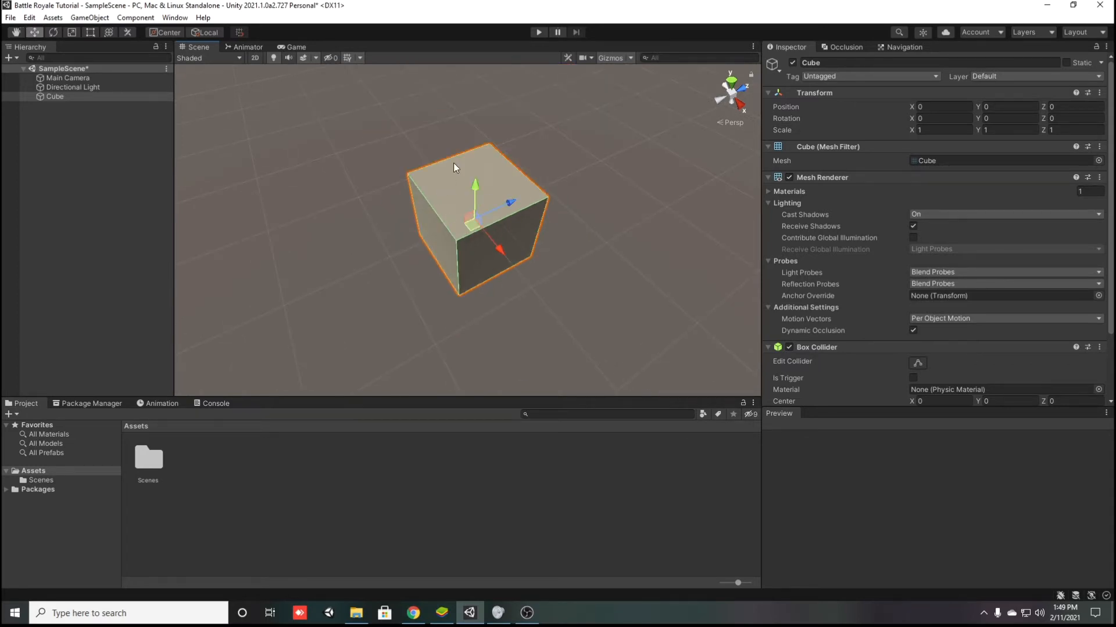
pyautogui.moveTo(363, 160)
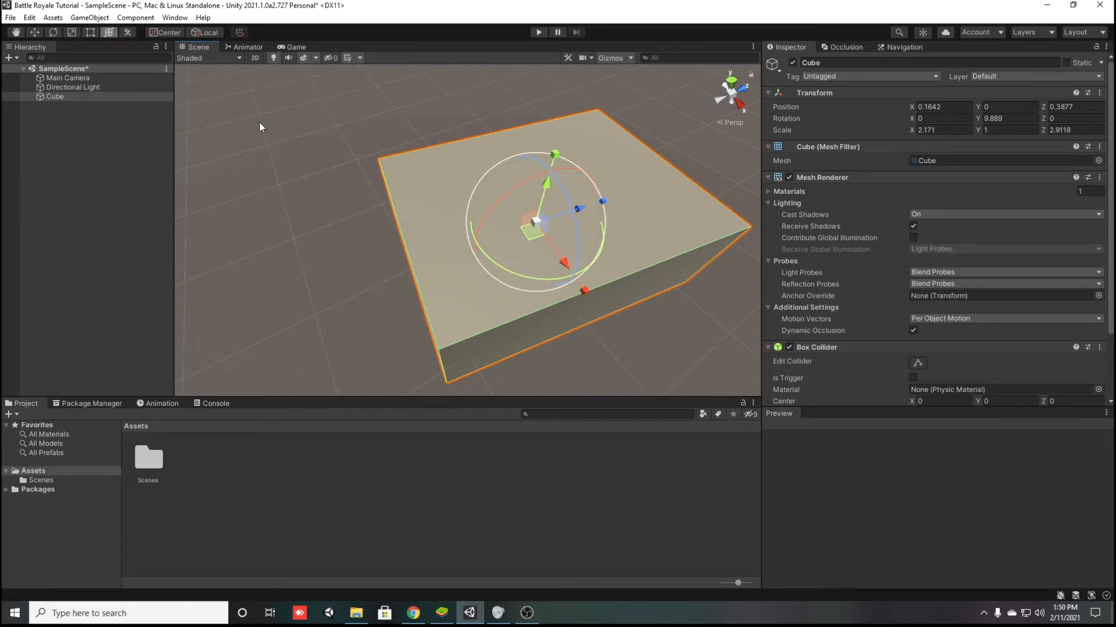
pyautogui.click(127, 33)
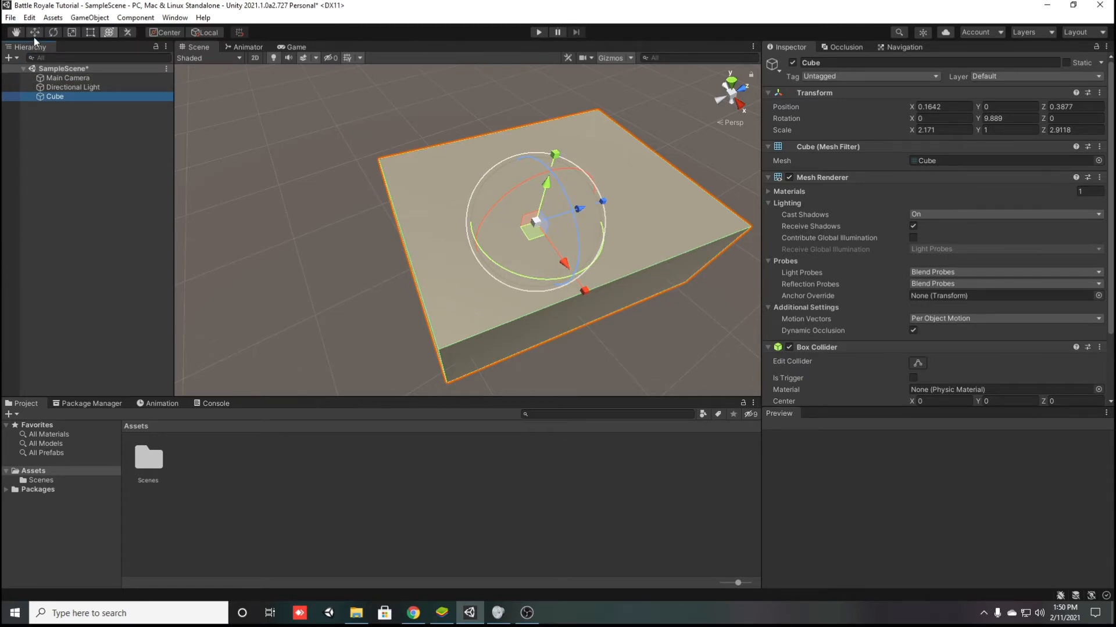
# - Scale the cube to 20 by 0.01 by 20 at the origin and rename it Floor
pyautogui.click(91, 32)
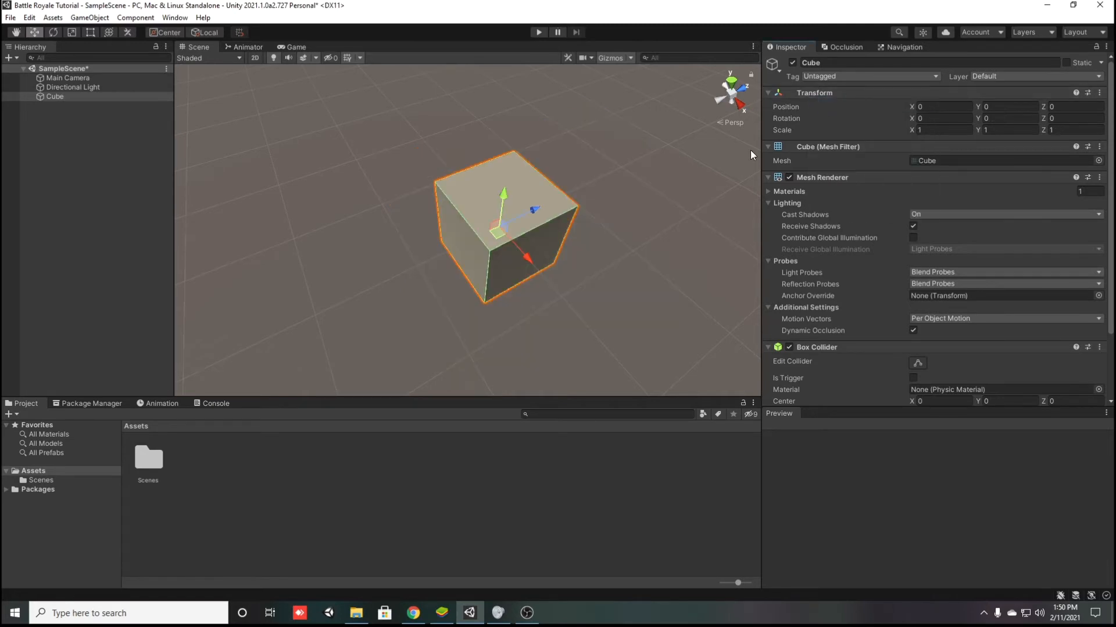
pyautogui.click(946, 129)
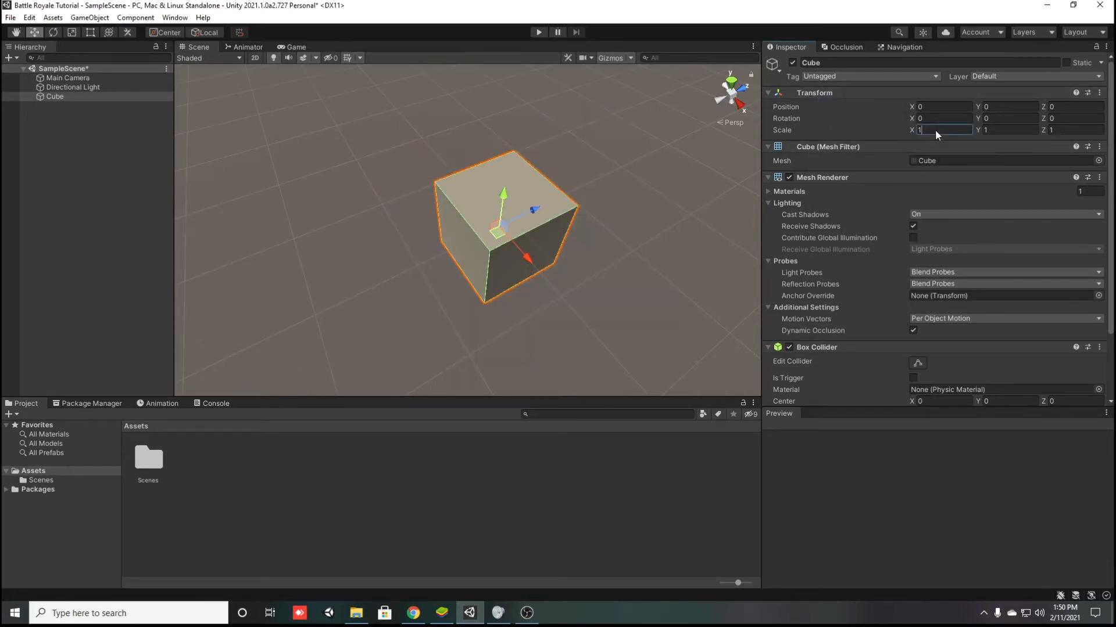
pyautogui.write('20')
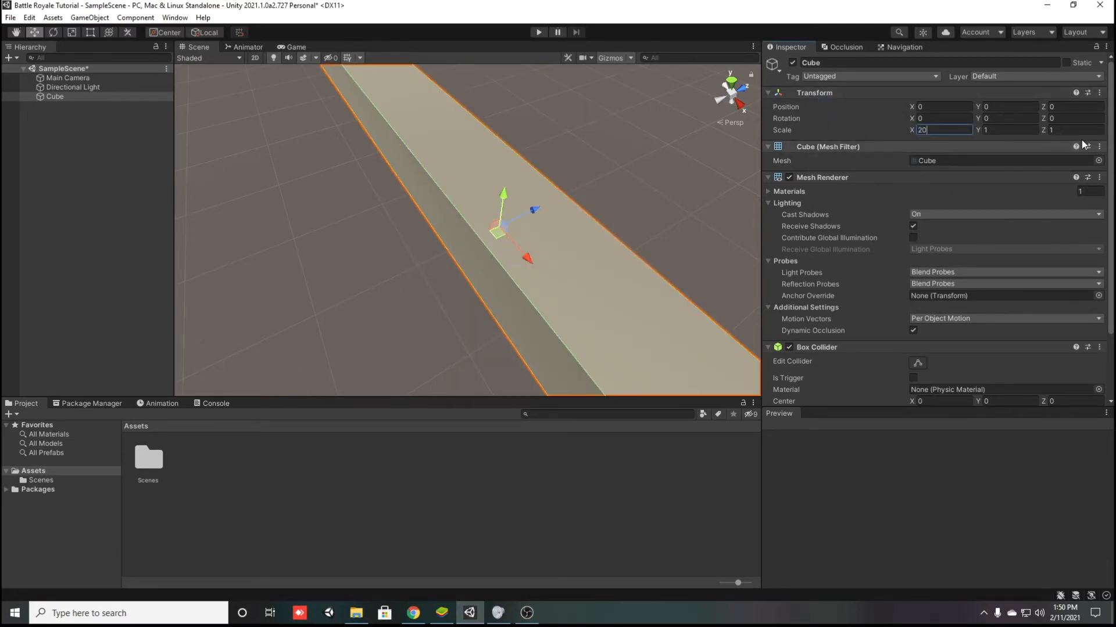
pyautogui.write('20')
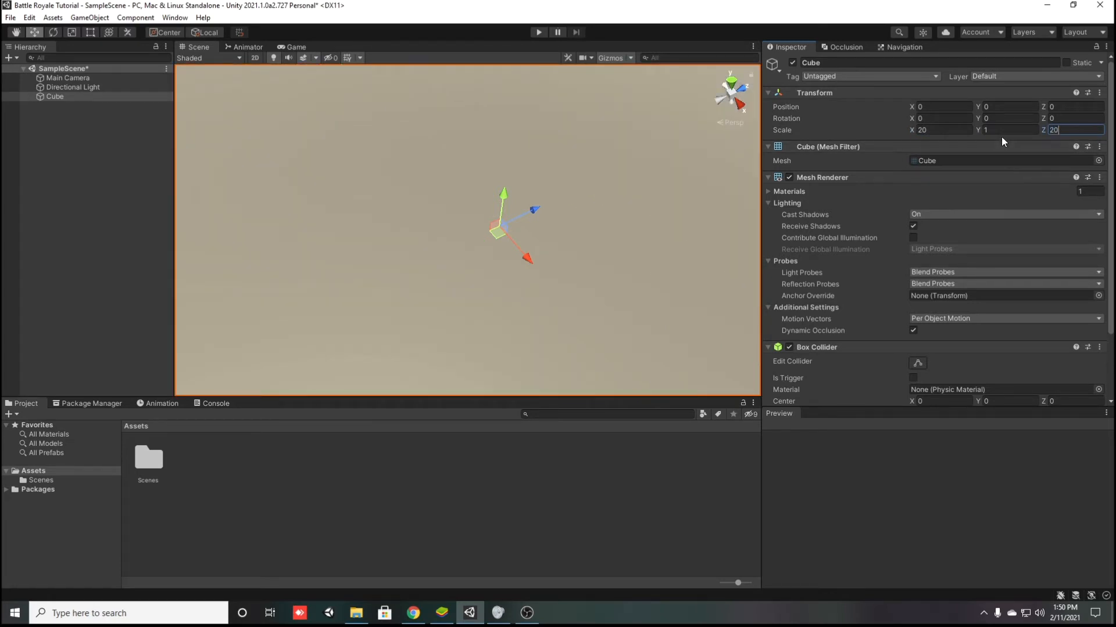
pyautogui.click(1009, 129)
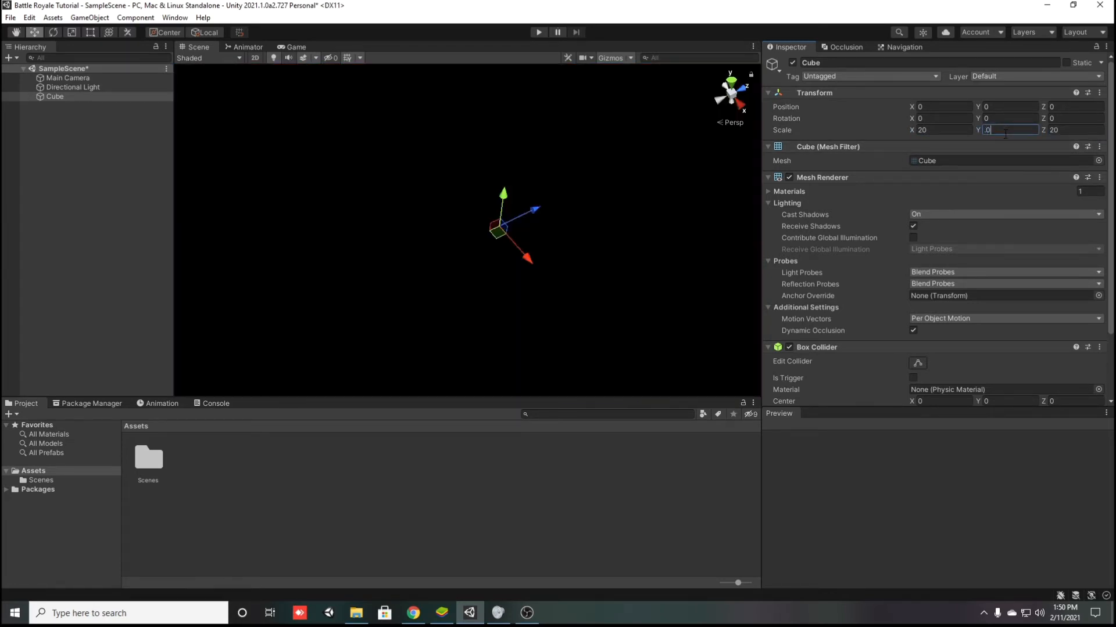
pyautogui.write('0.01')
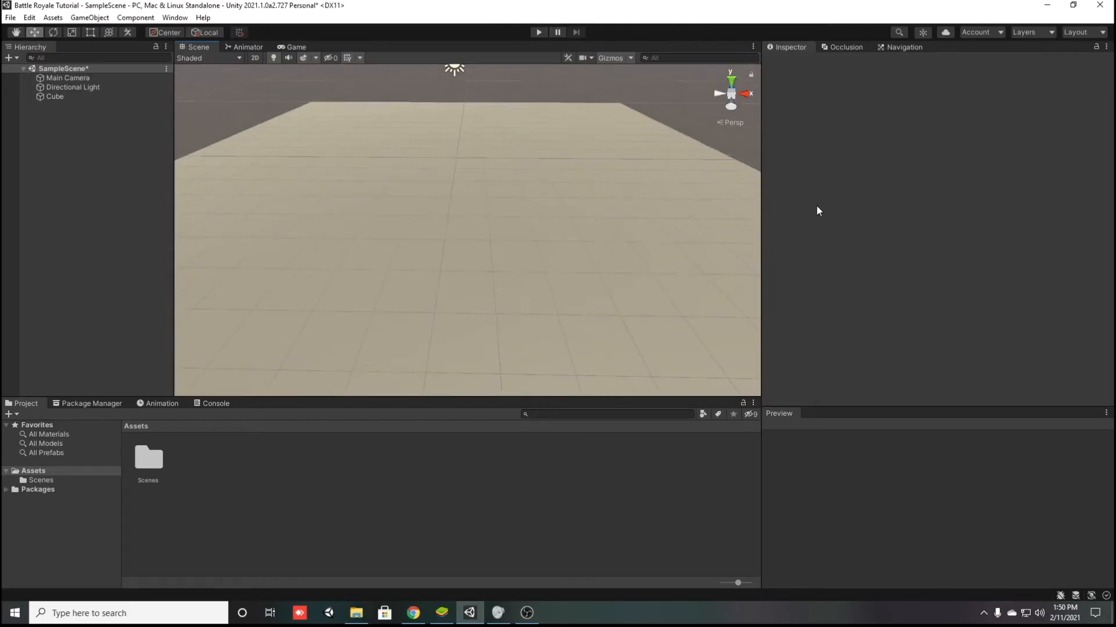
pyautogui.click(55, 96)
pyautogui.write('Floor')
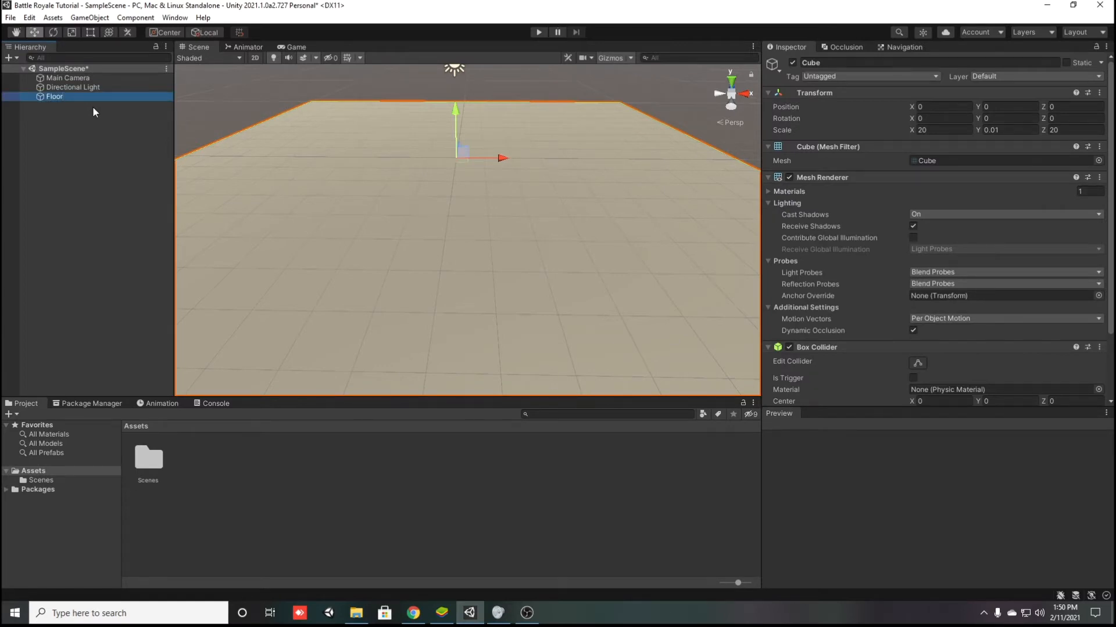
# - Add a second Cube, reset it, stretch it about 5 tall and stand it on the floor as a corner pillar
pyautogui.rightClick(93, 113)
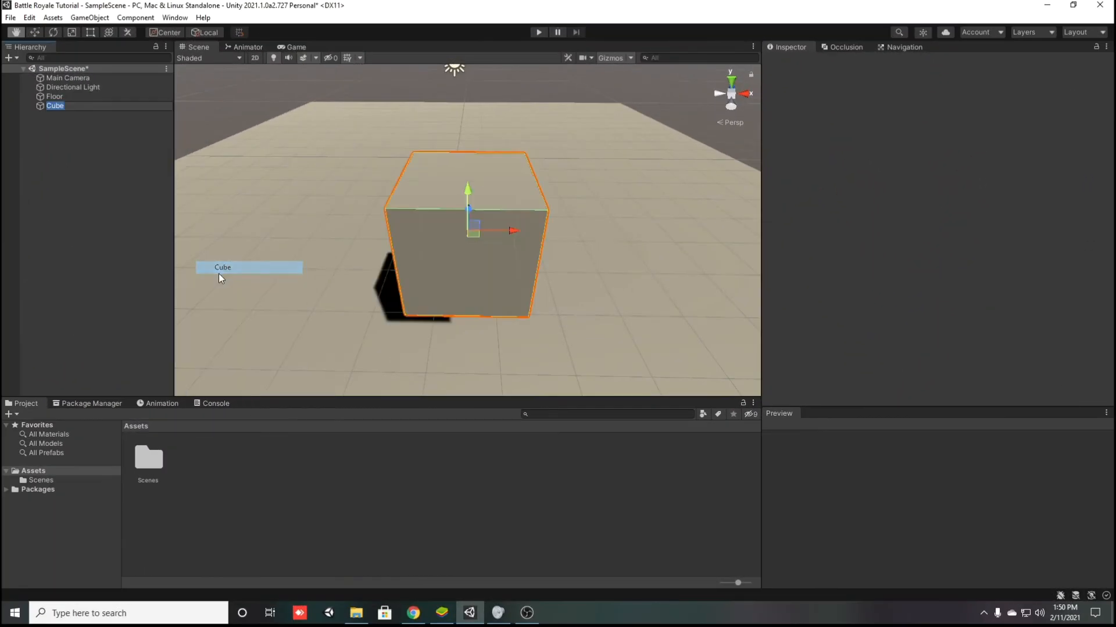
pyautogui.rightClick(813, 92)
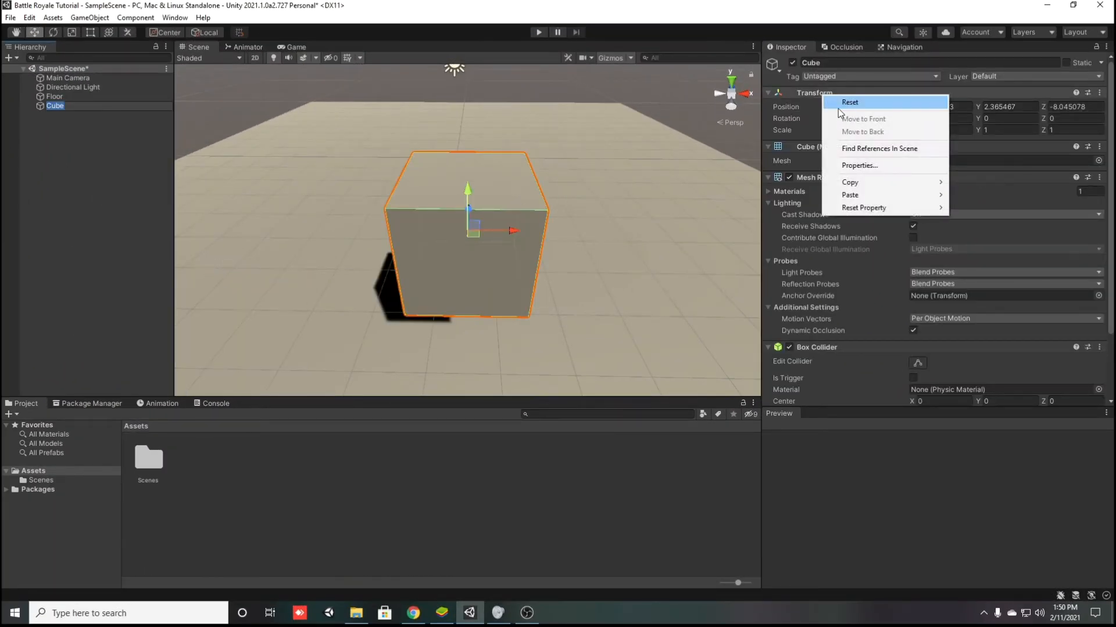
pyautogui.click(849, 102)
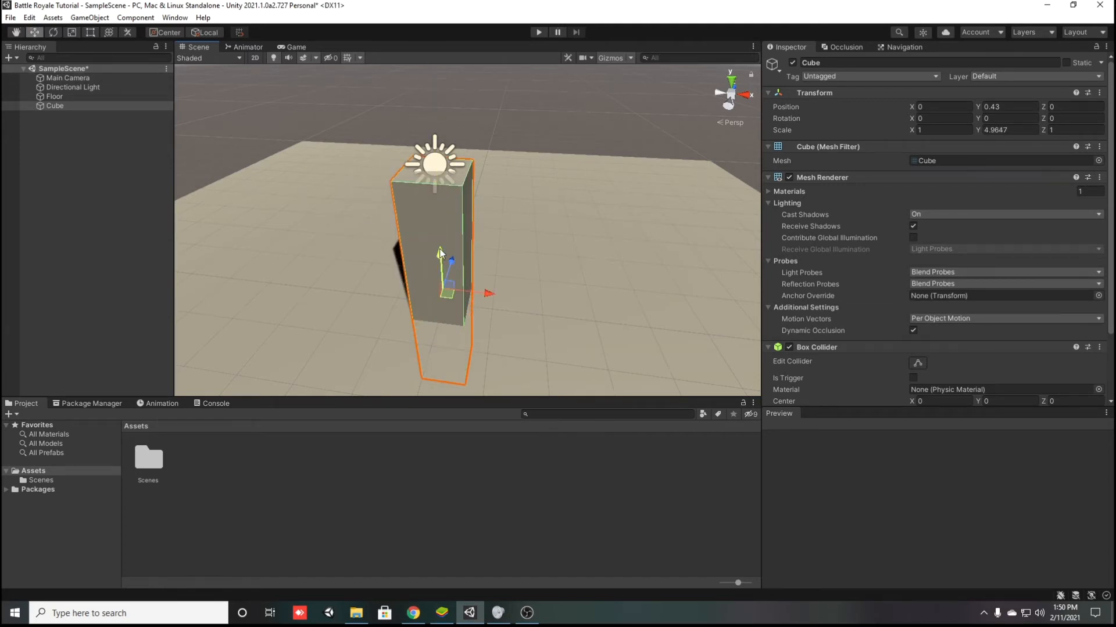
pyautogui.moveTo(436, 252); pyautogui.dragTo(491, 199)
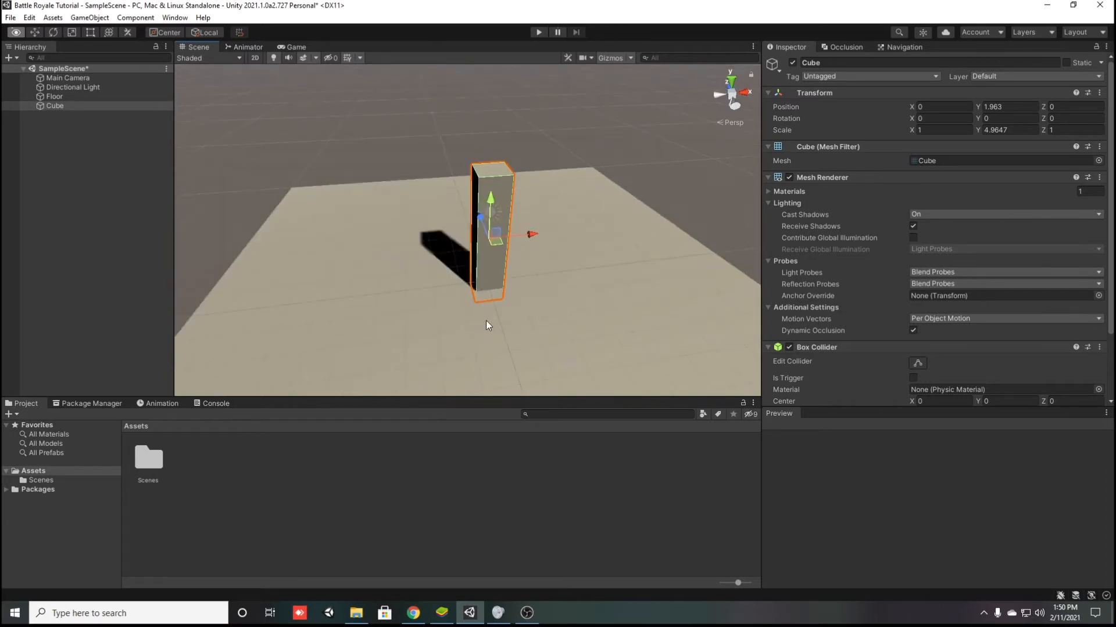
pyautogui.moveTo(491, 231); pyautogui.dragTo(338, 177)
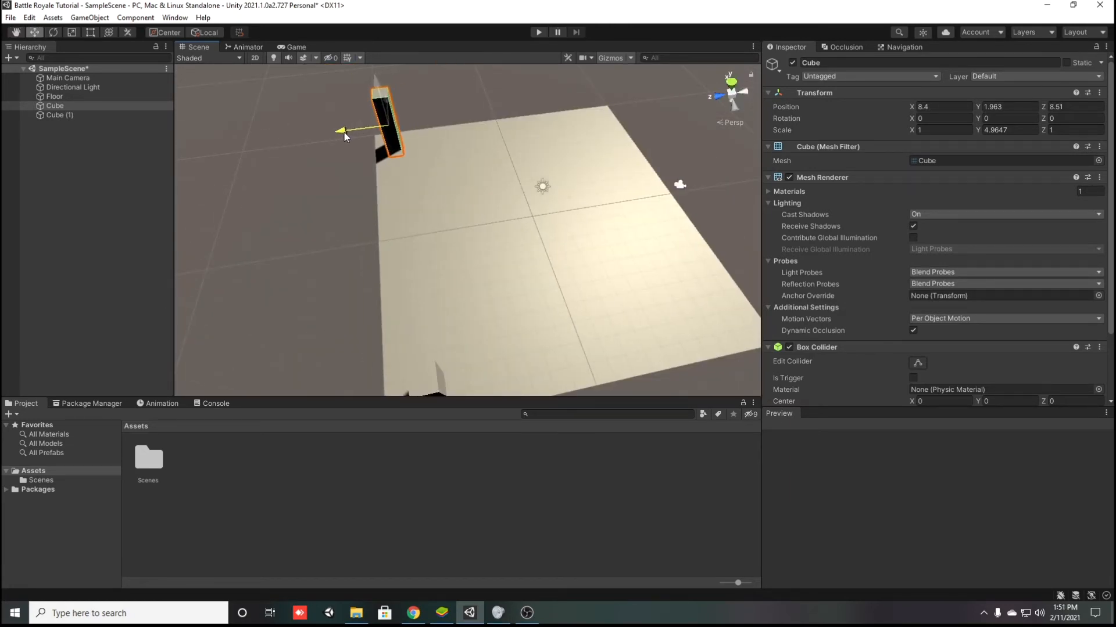
# - Place pillar copies at the remaining floor corners and duplicate the Floor as Floor (1)
pyautogui.moveTo(340, 131); pyautogui.dragTo(348, 131)
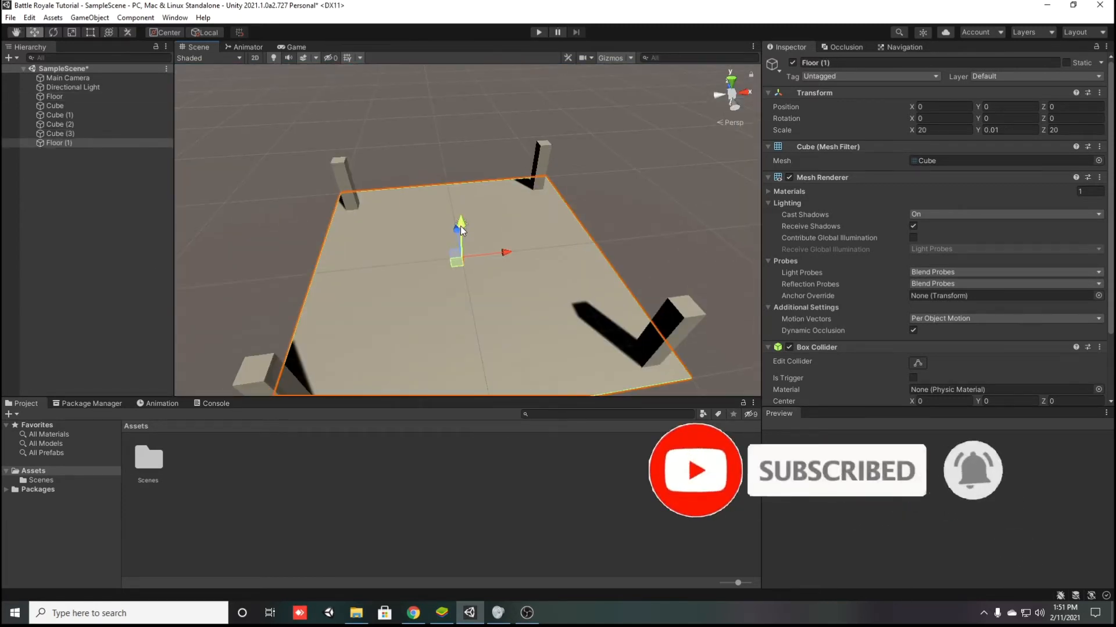
# - Rename Floor (1) to Roof and raise it to about Y 4.03 atop the four pillars
pyautogui.doubleClick(59, 143)
pyautogui.write('Roof')
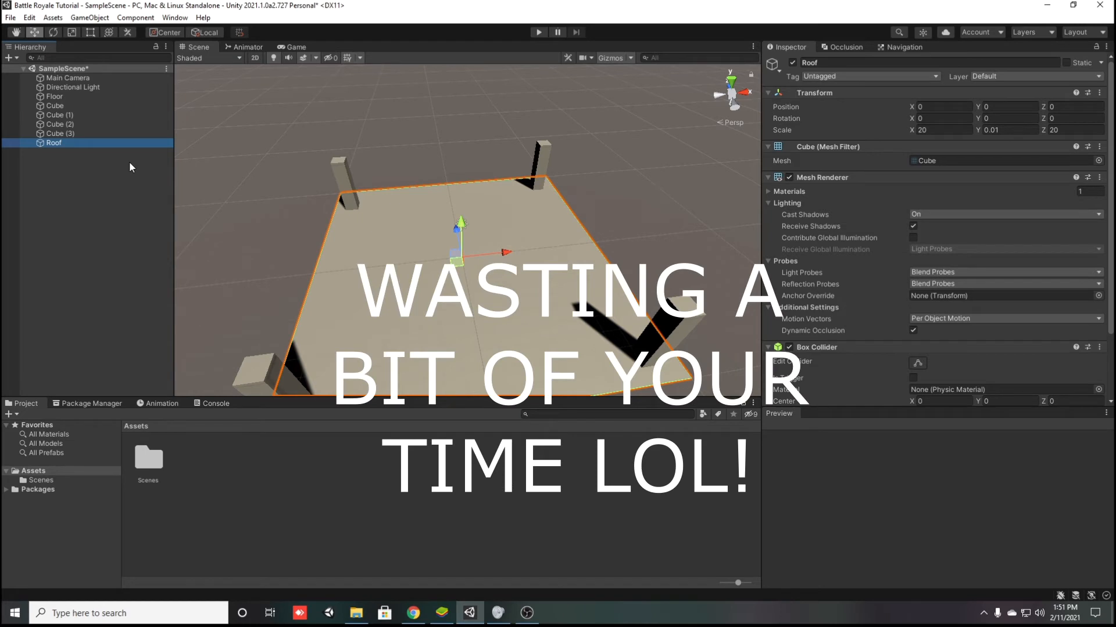
pyautogui.press('ctrl+d')
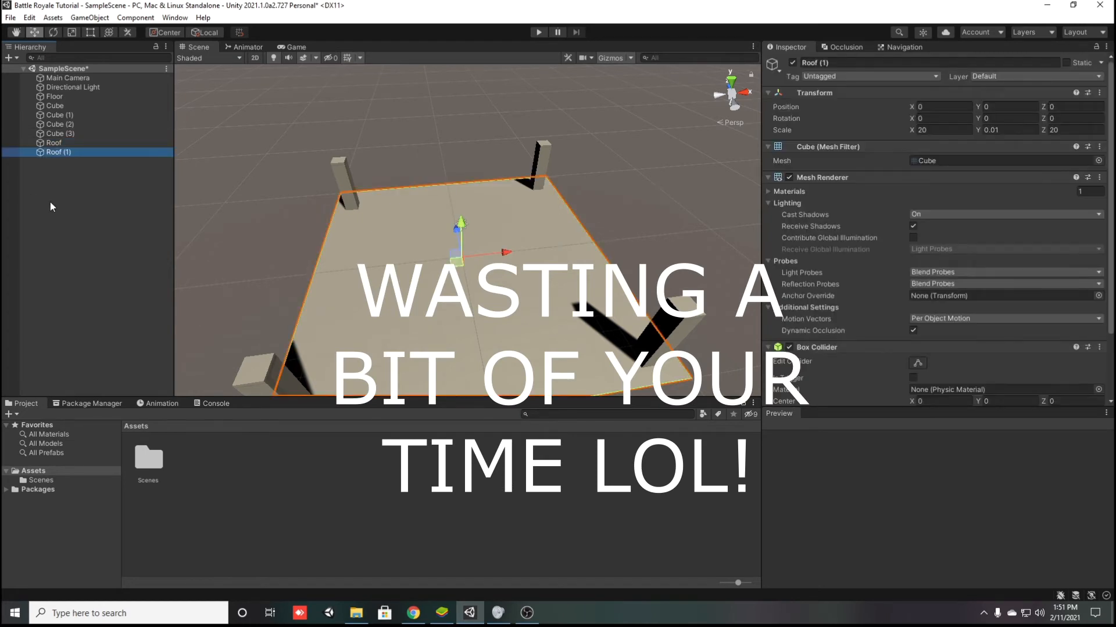
pyautogui.click(53, 142)
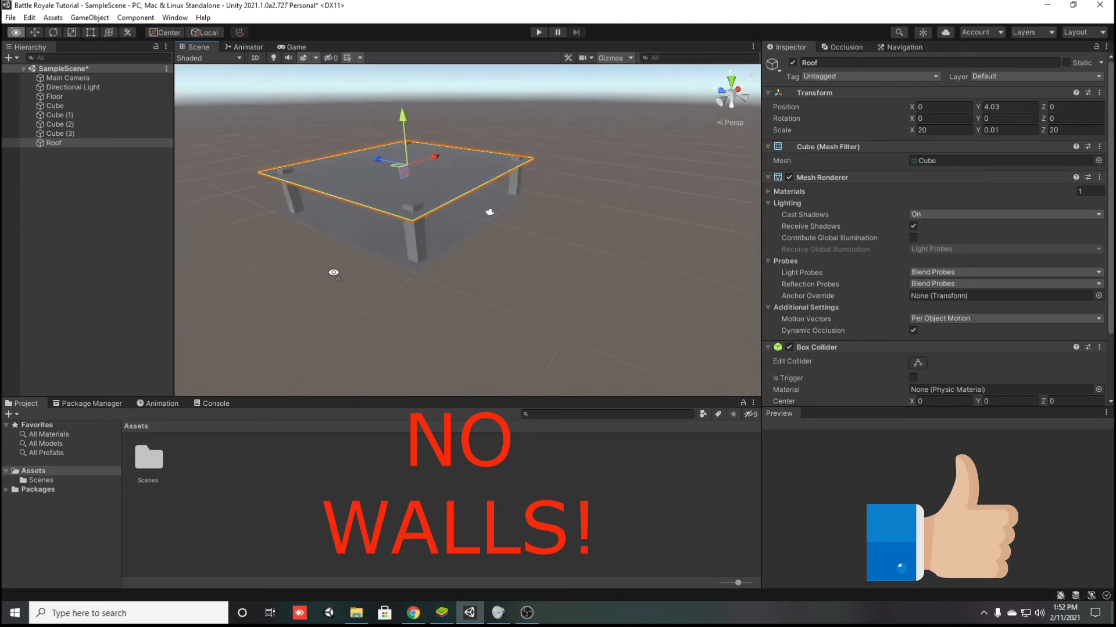
pyautogui.moveTo(490, 211); pyautogui.dragTo(533, 293)
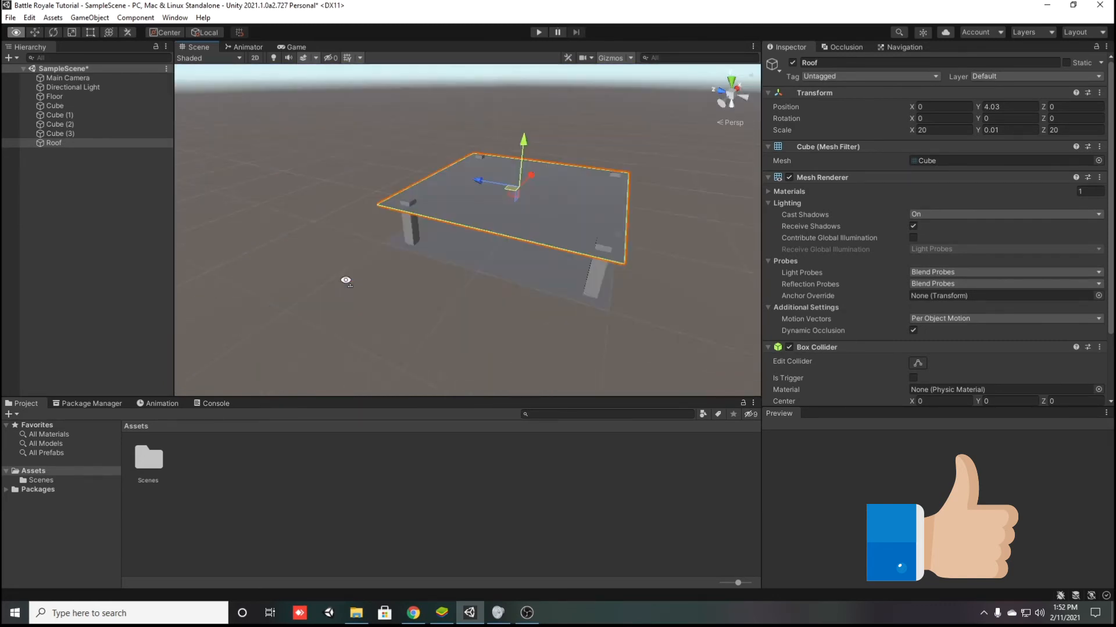
pyautogui.moveTo(345, 280); pyautogui.dragTo(519, 298)
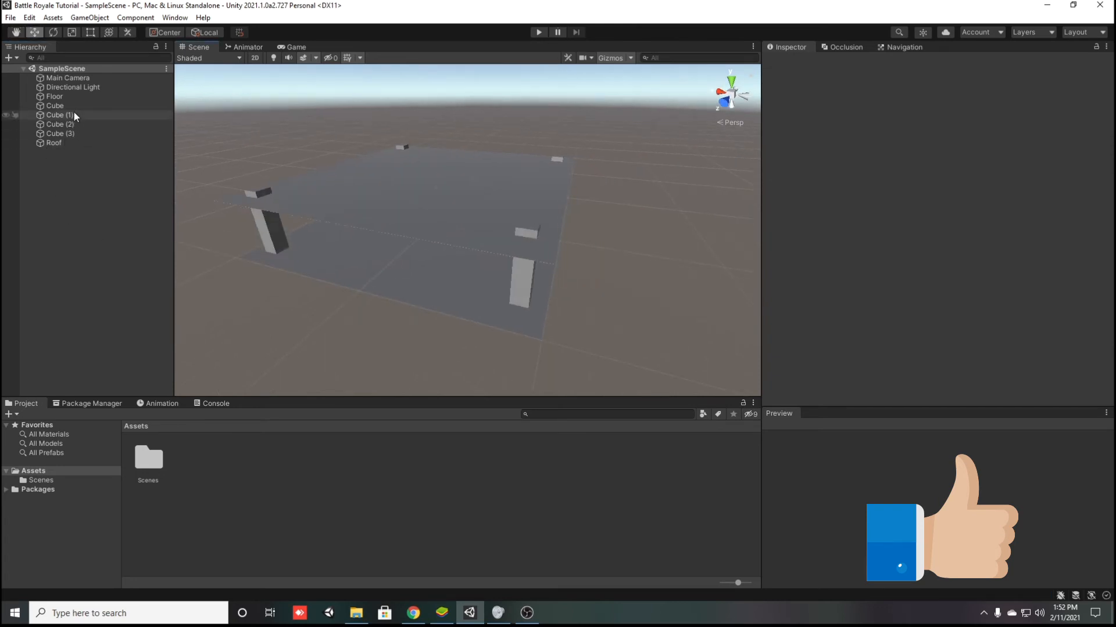
# - Rename the cubes Pillar1–Pillar4 and create the TemporaryRoom parent holding the pillars and Roof
pyautogui.click(55, 105)
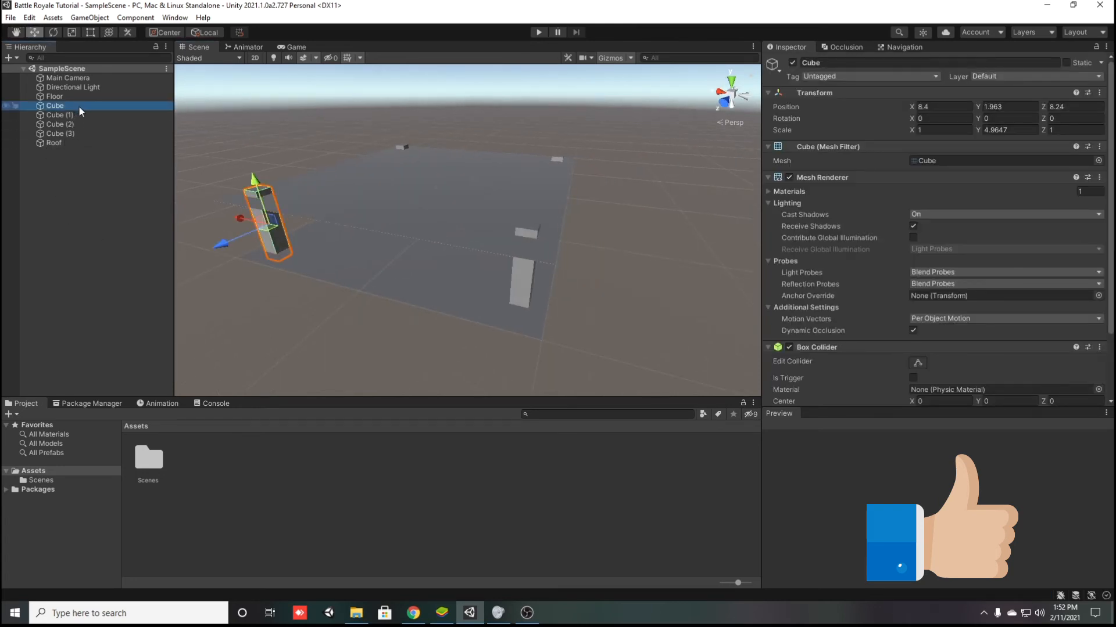
pyautogui.write('Pillar')
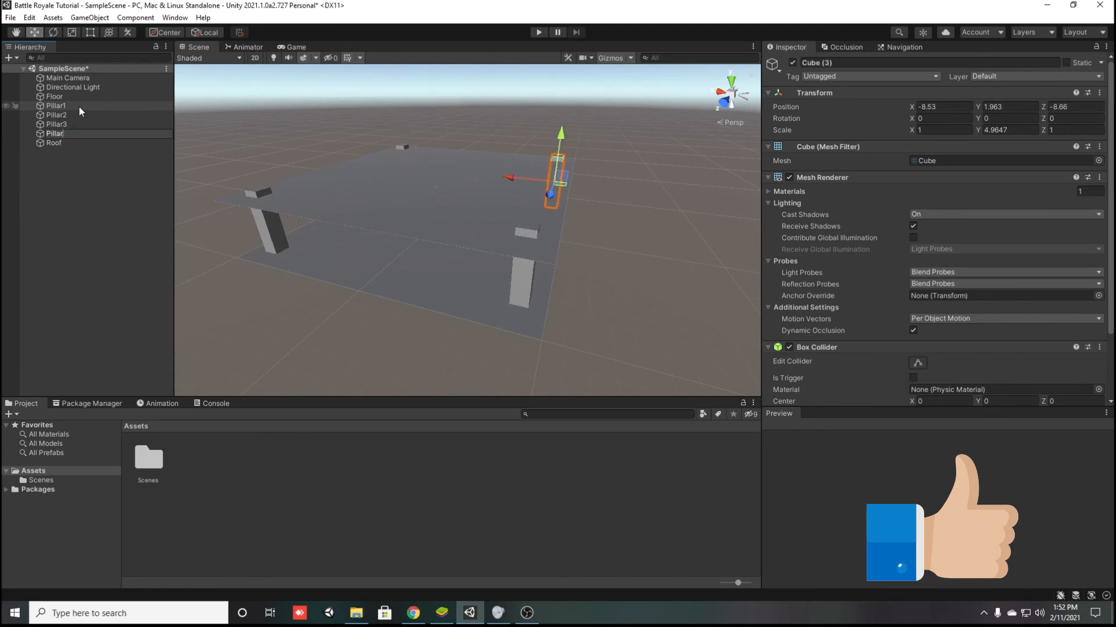
pyautogui.rightClick(56, 134)
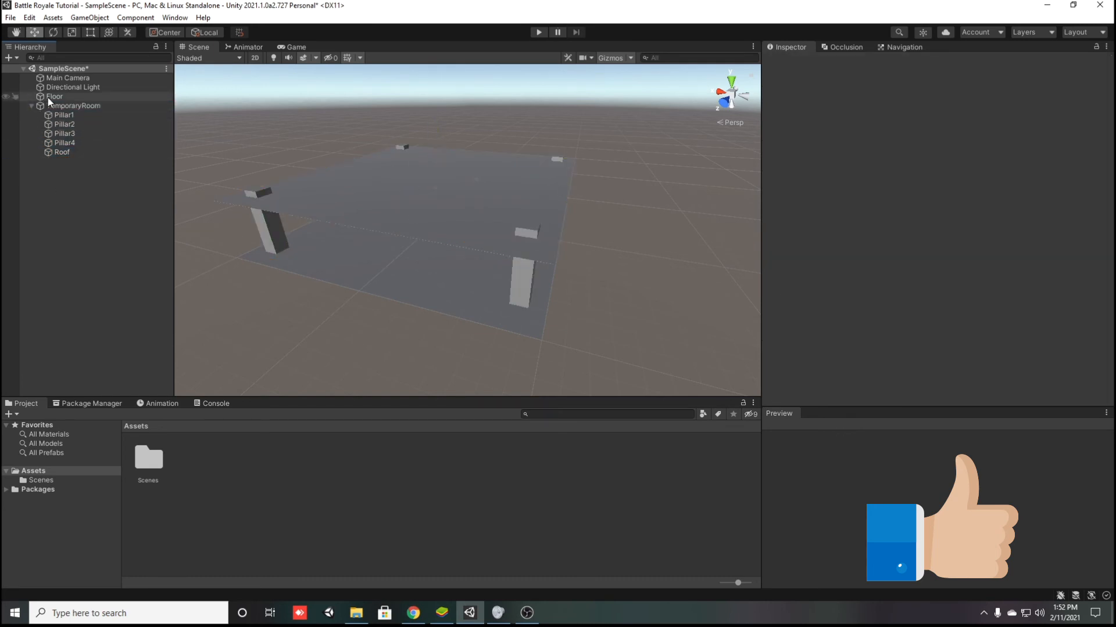
# - Move Floor into TemporaryRoom so only camera, light and room remain top-level, then deselect
pyautogui.click(32, 96)
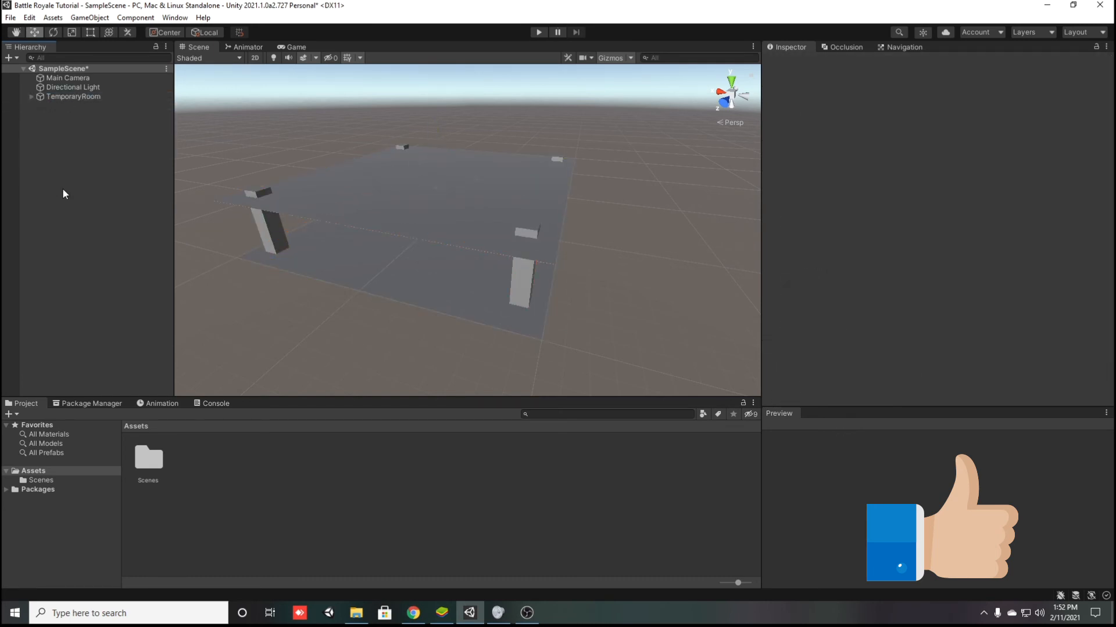
pyautogui.click(73, 96)
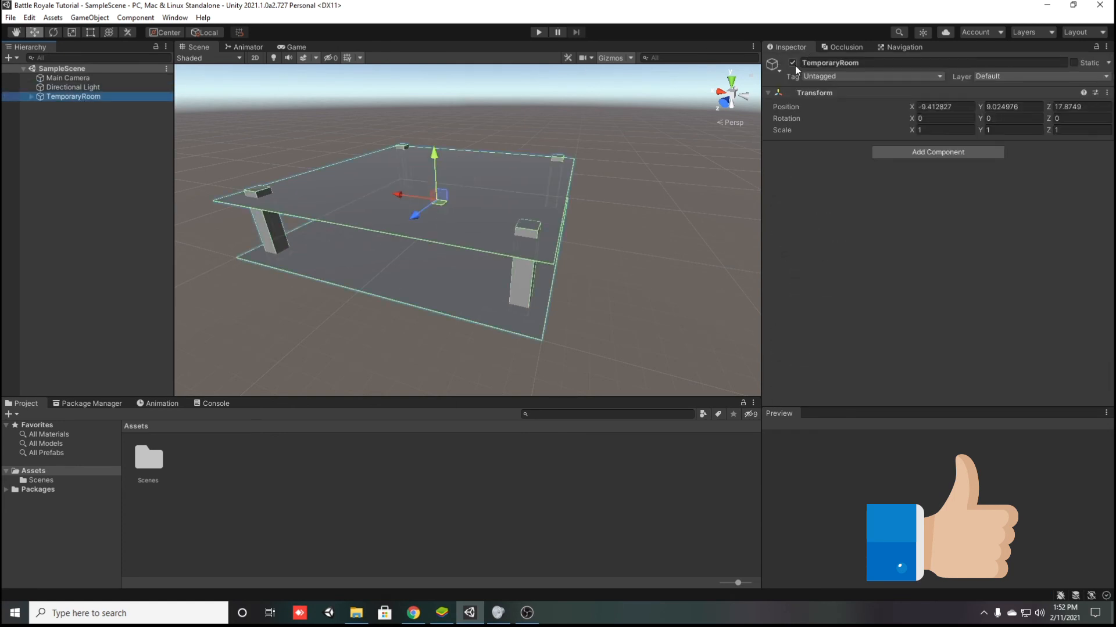
pyautogui.click(792, 63)
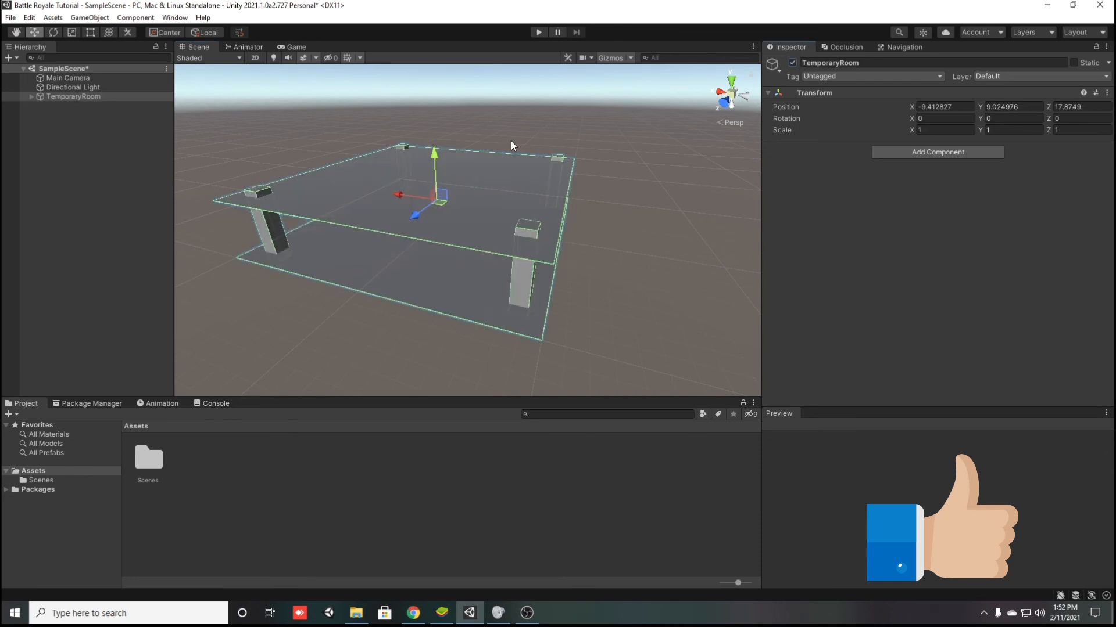
pyautogui.click(227, 234)
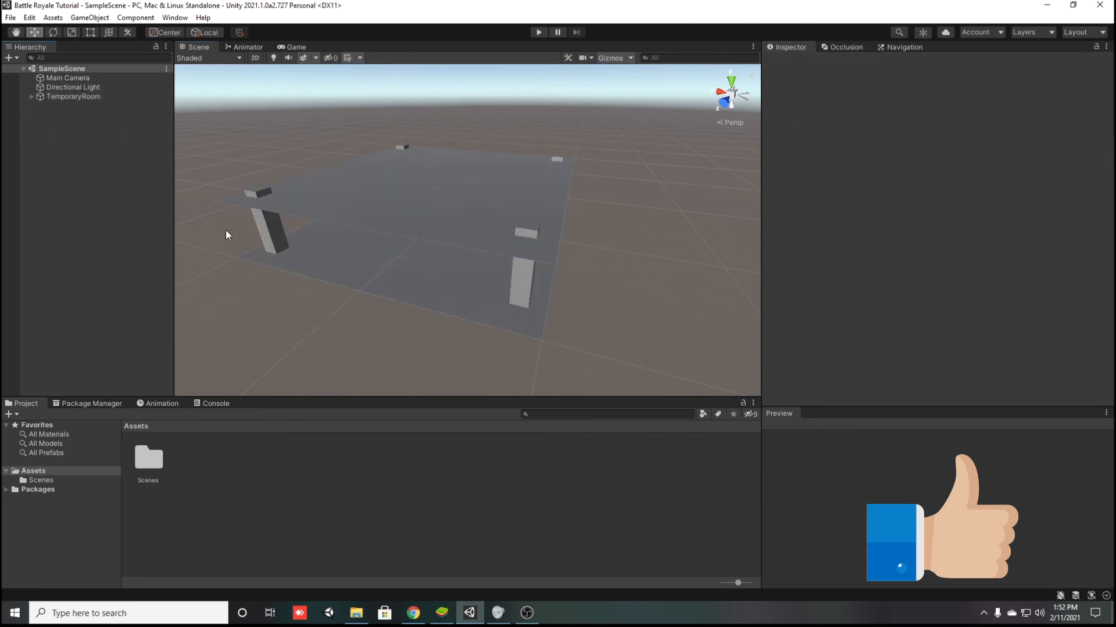